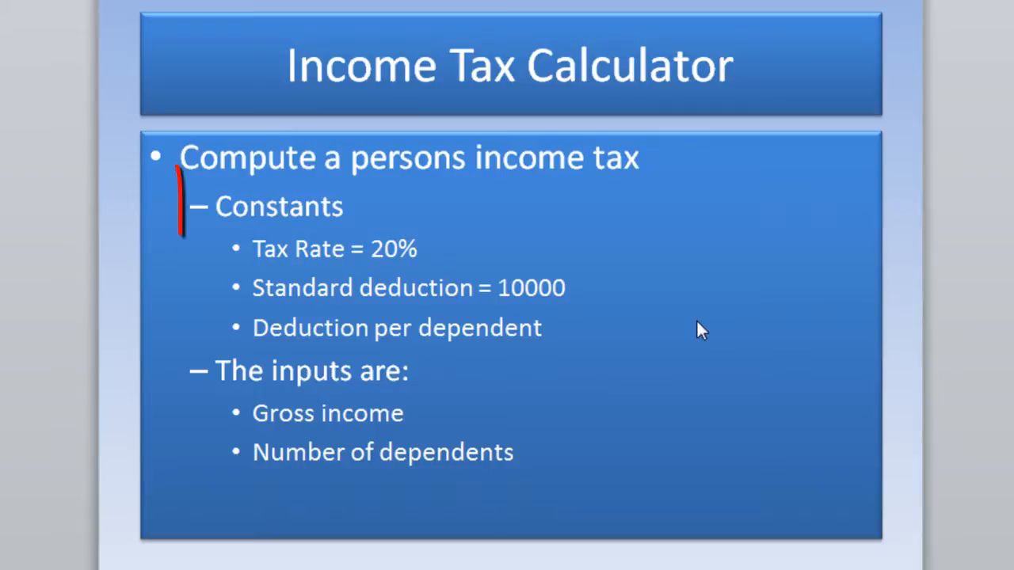
Highlight the Income Tax Calculator slide's constants and inputs before leaving for Eclipse
left_click_drag(178, 171, 380, 246)
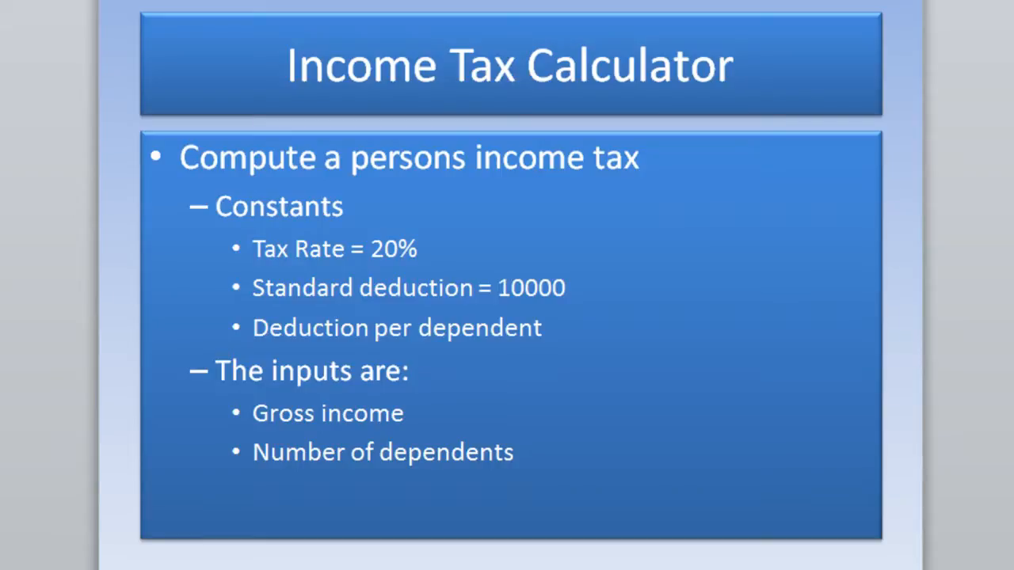
mouse_move(282, 187)
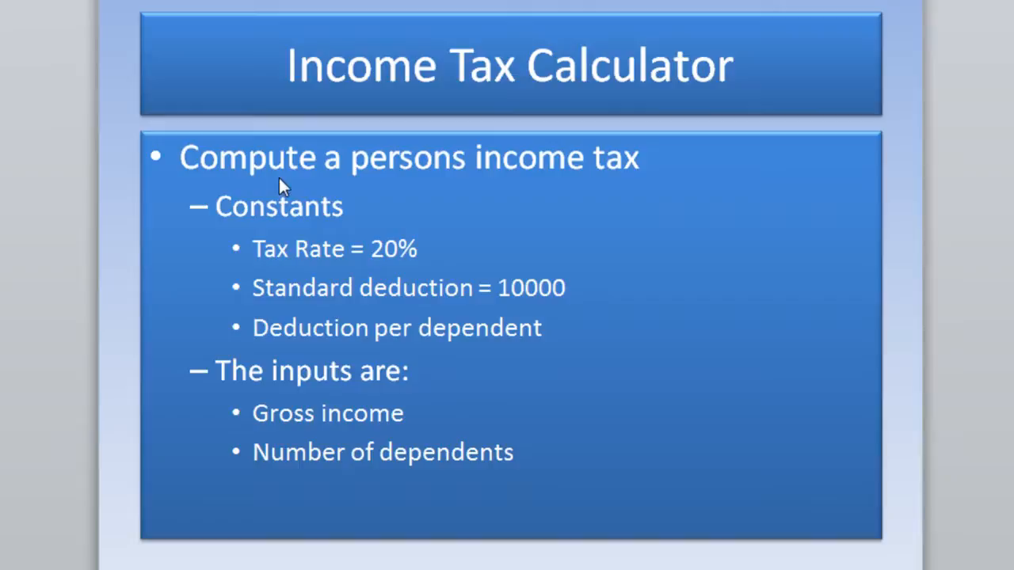
mouse_move(284, 410)
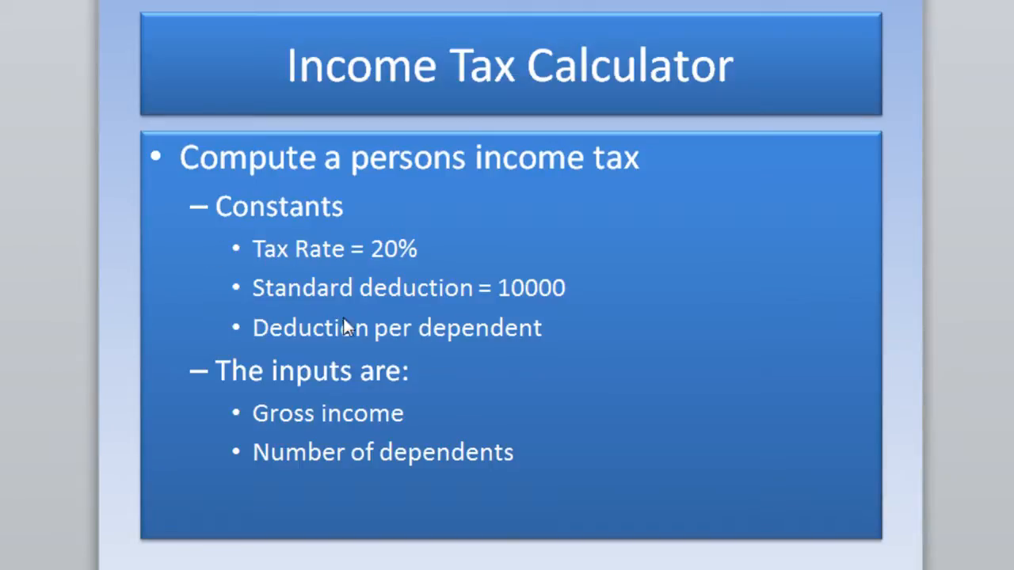
mouse_move(309, 277)
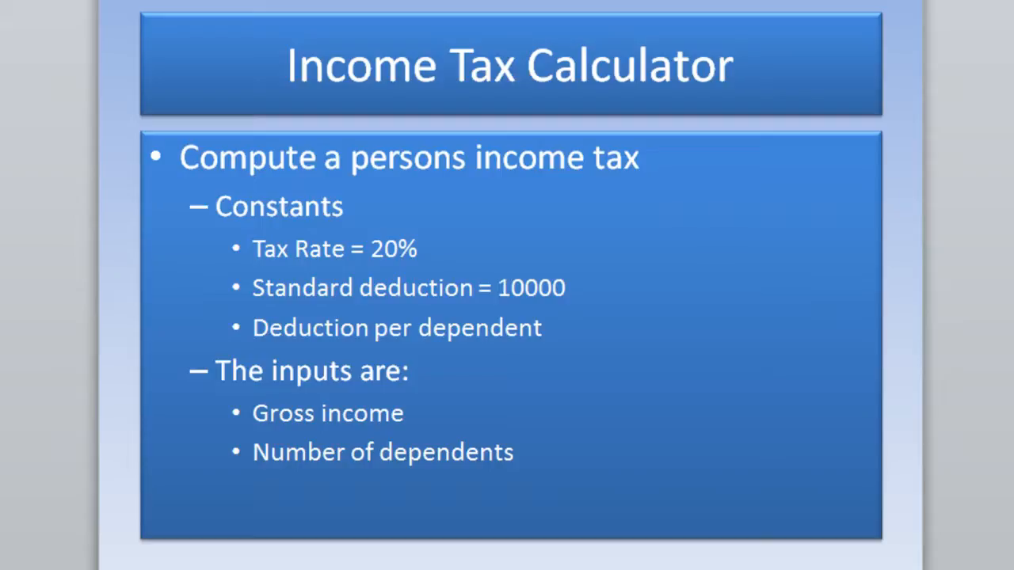
mouse_move(310, 297)
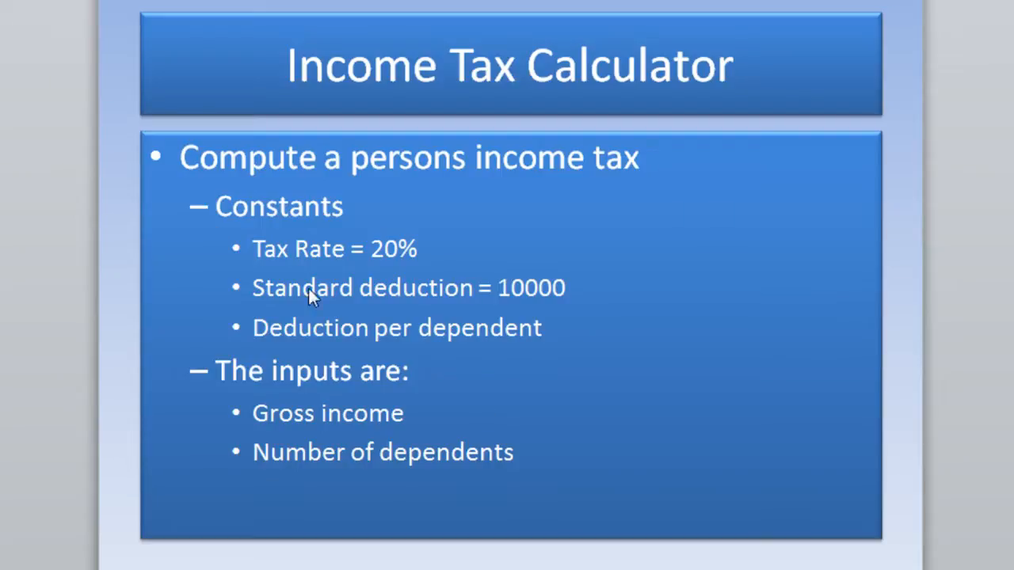
mouse_move(300, 276)
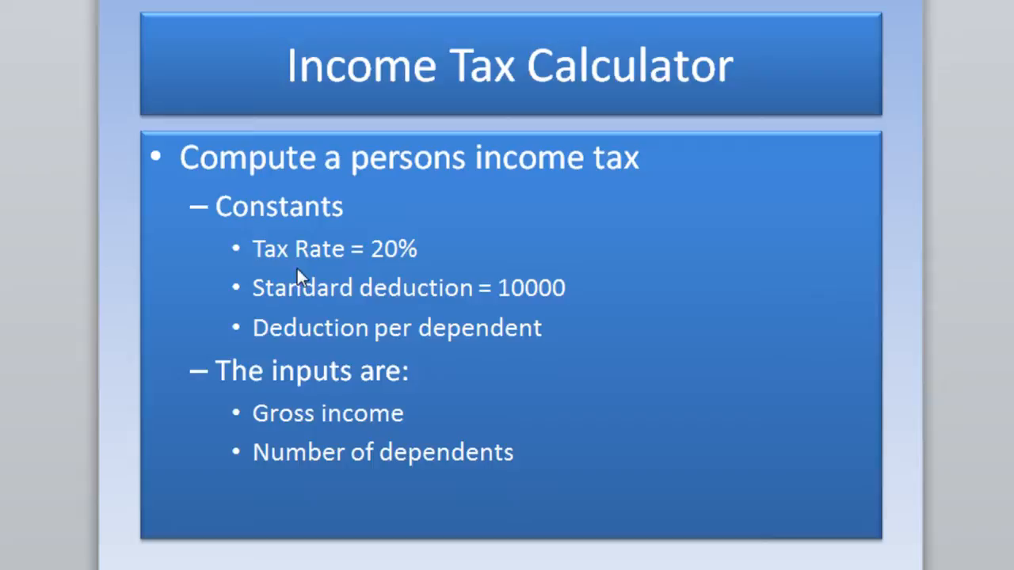
mouse_move(278, 216)
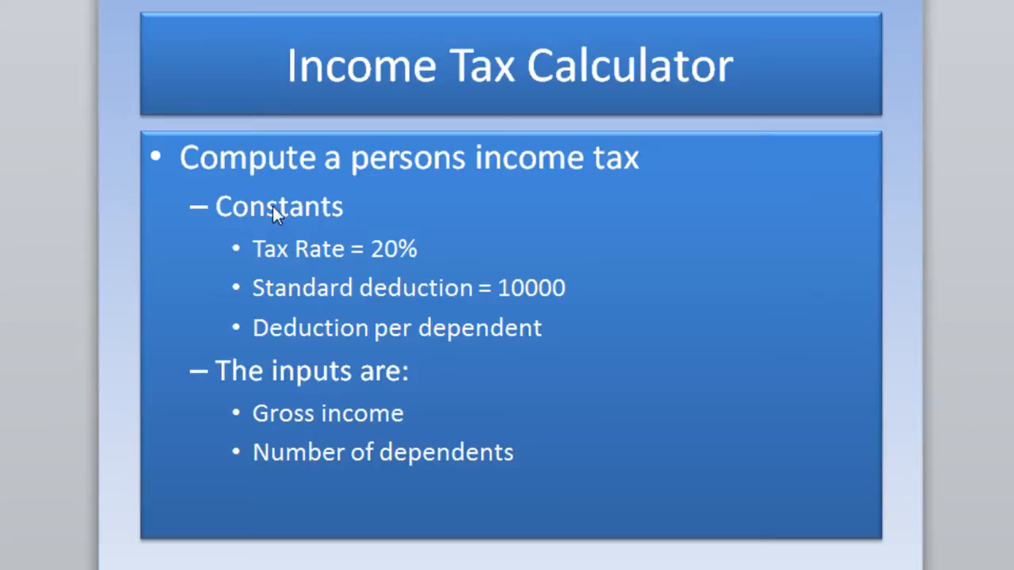
mouse_move(383, 296)
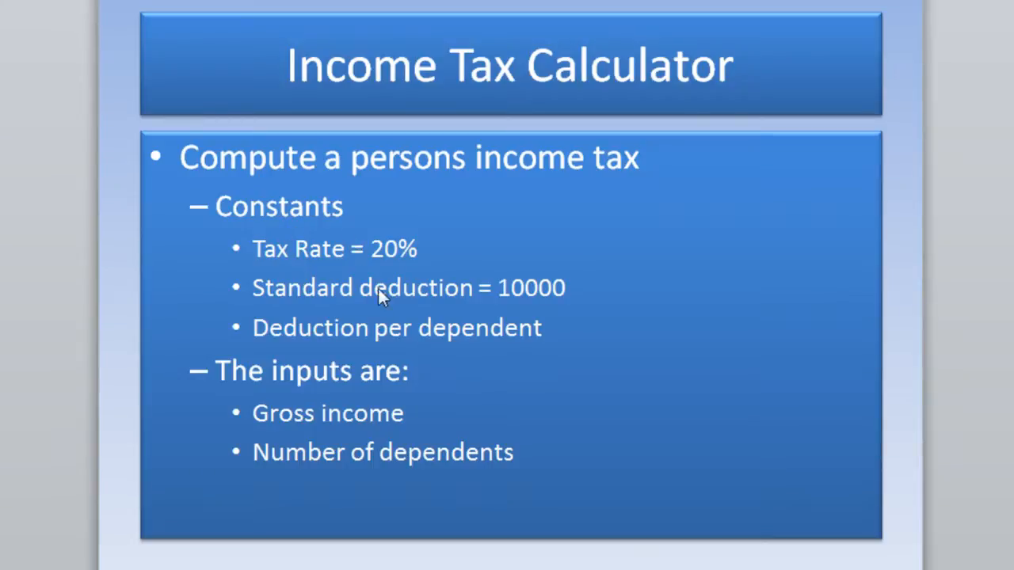
mouse_move(292, 247)
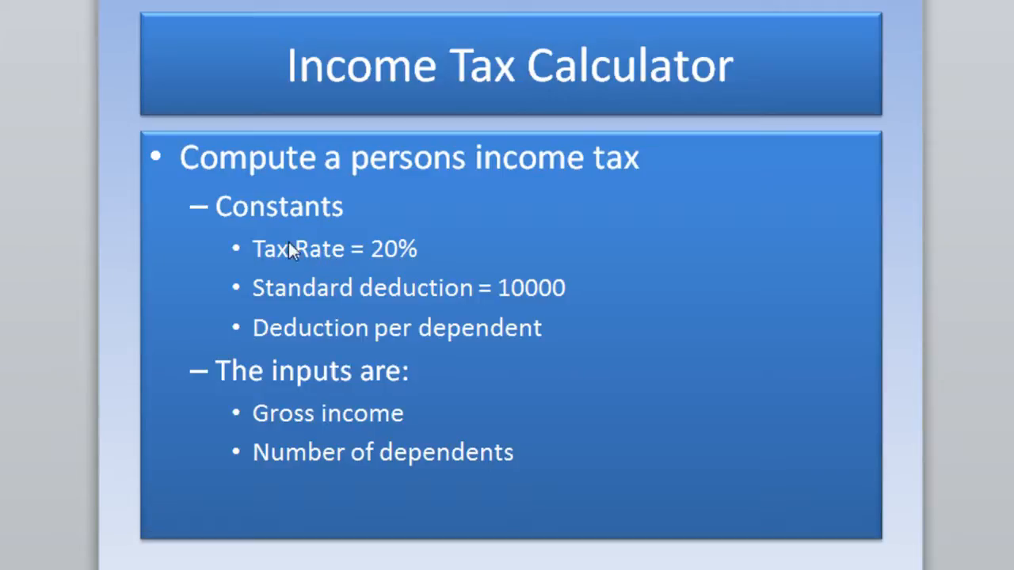
mouse_move(491, 272)
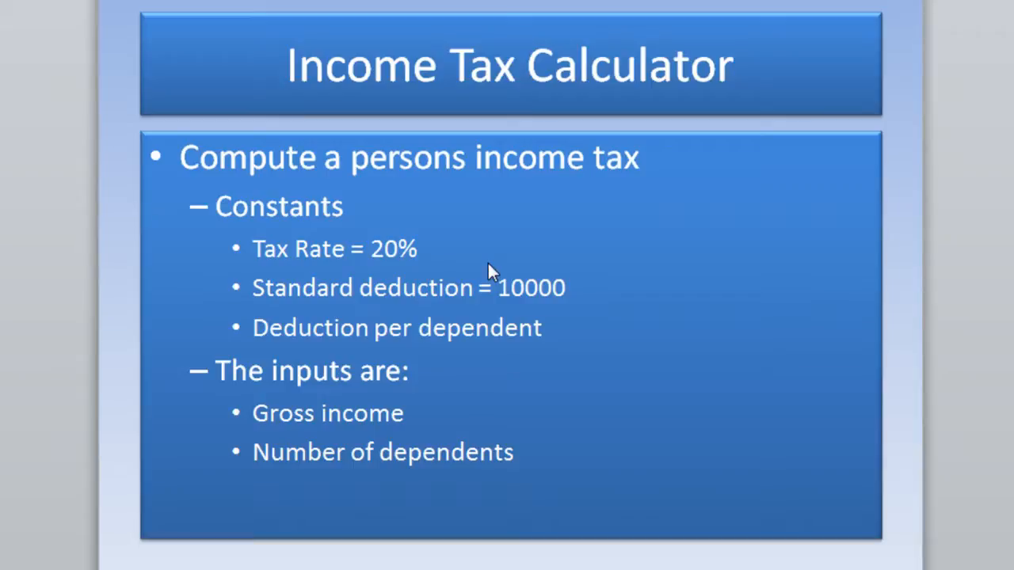
mouse_move(336, 373)
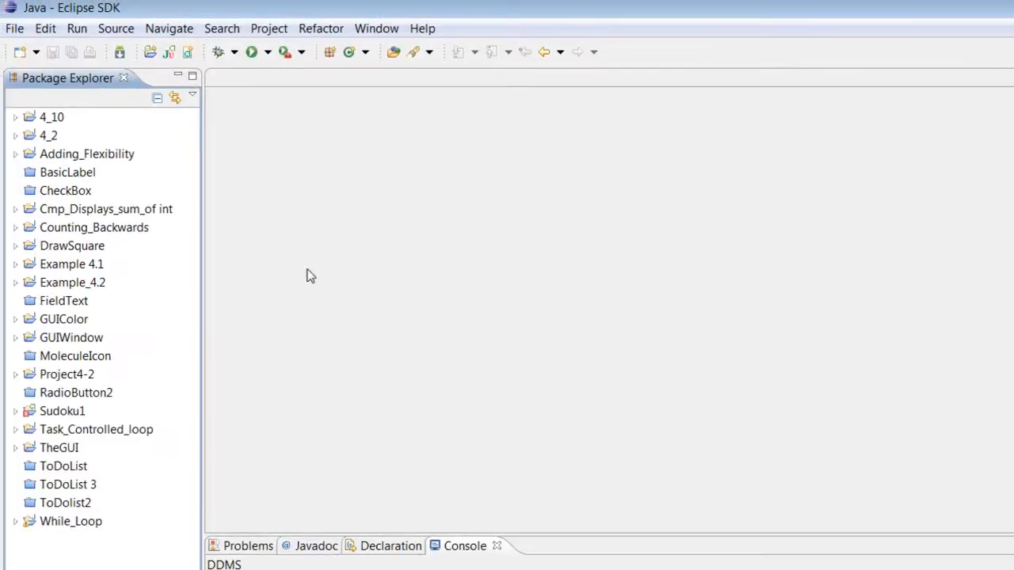
mouse_move(14, 29)
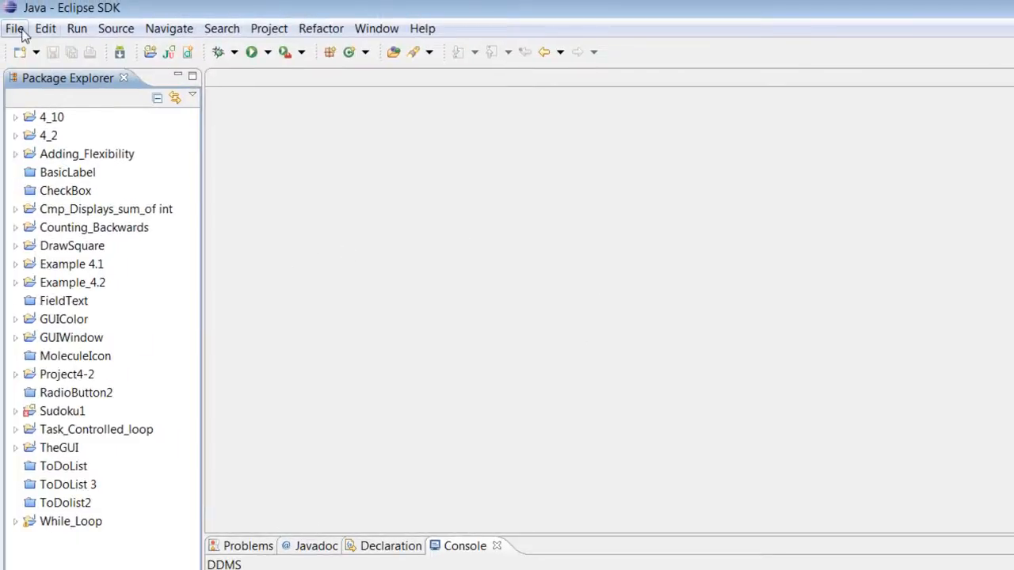
Create a Java project named 'Income Tax Calculator' with default settings and select it
left_click(12, 29)
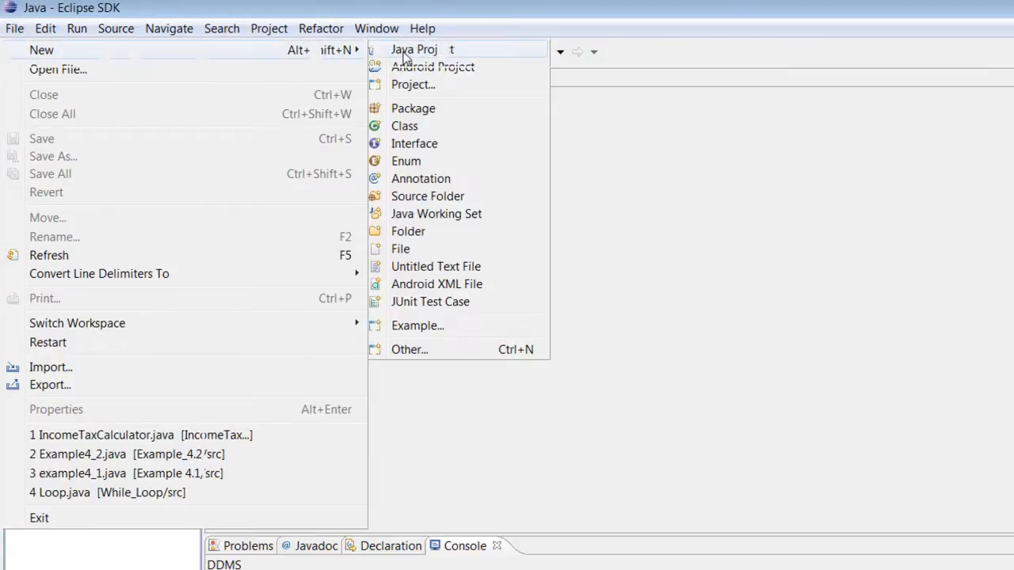
left_click(413, 49)
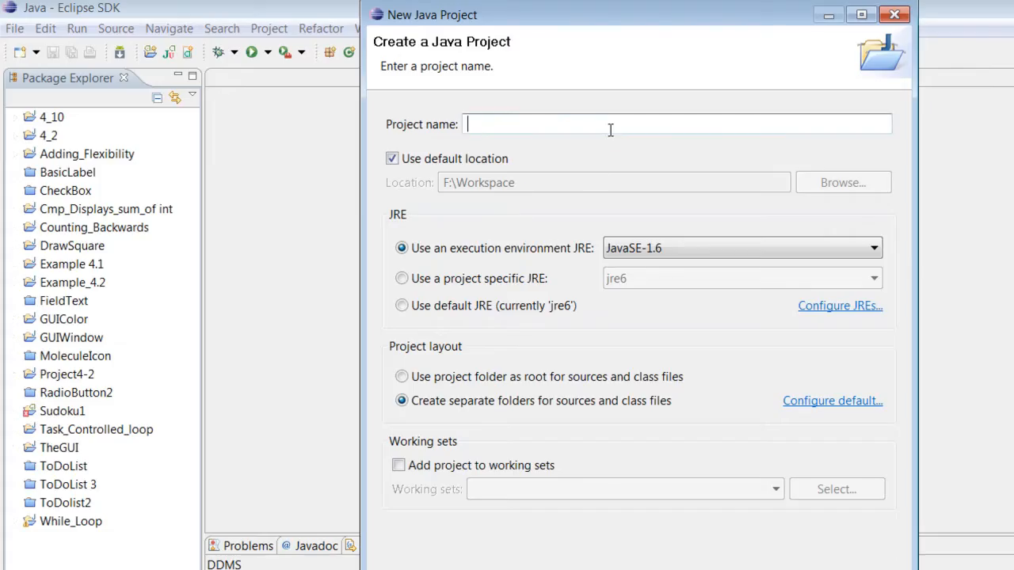
type("In")
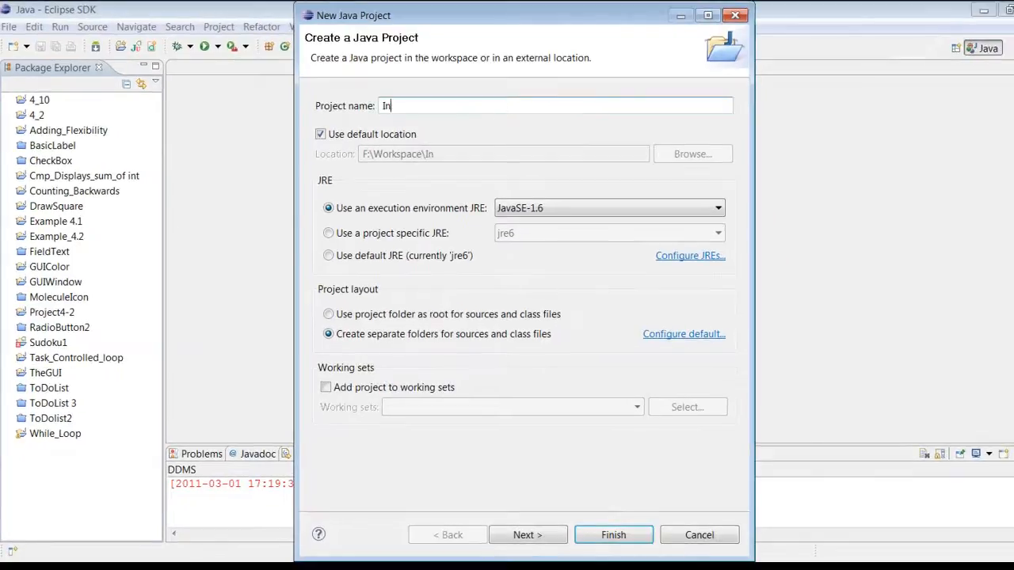
type("comeTax")
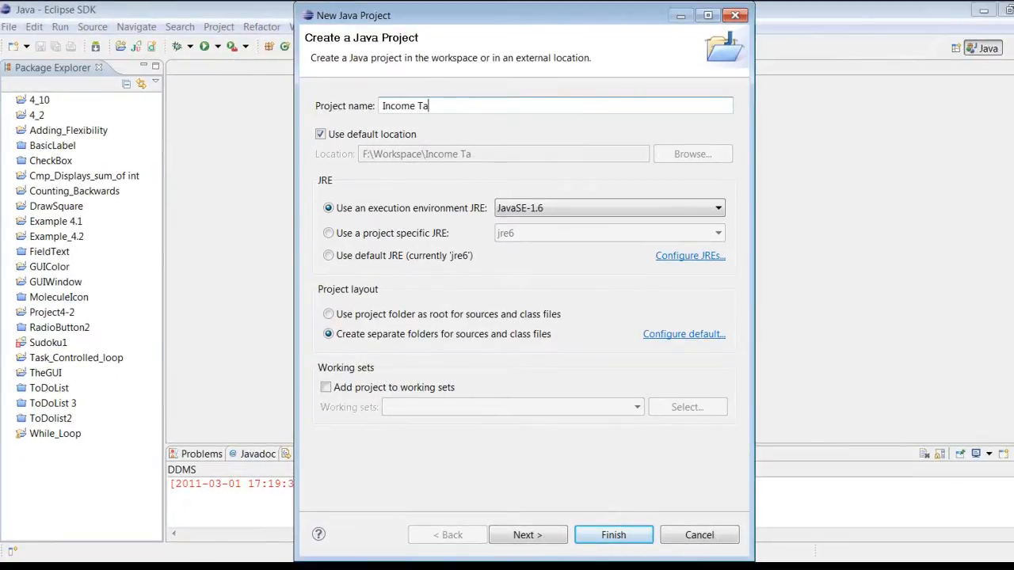
type("x Calcula")
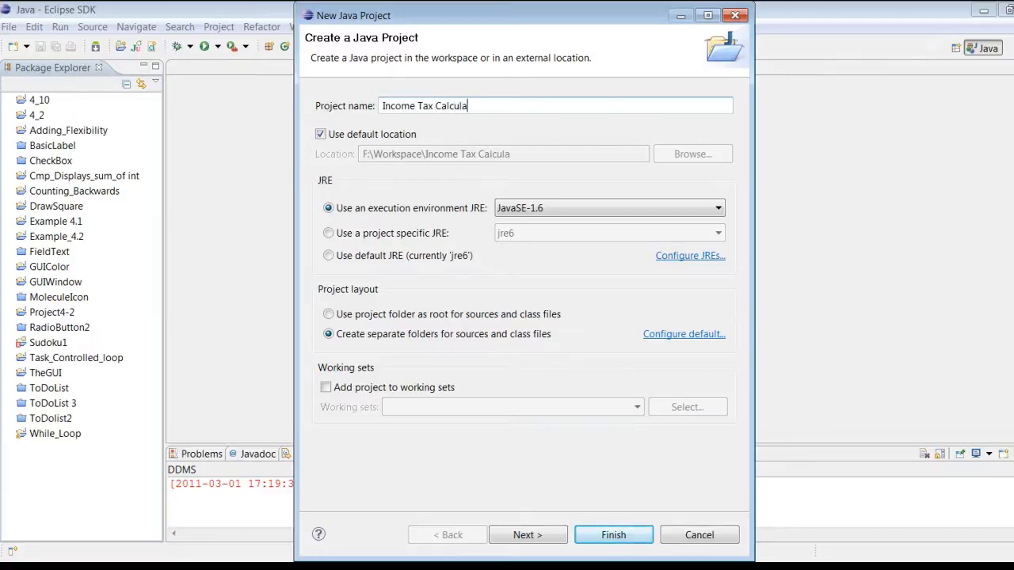
type("tor")
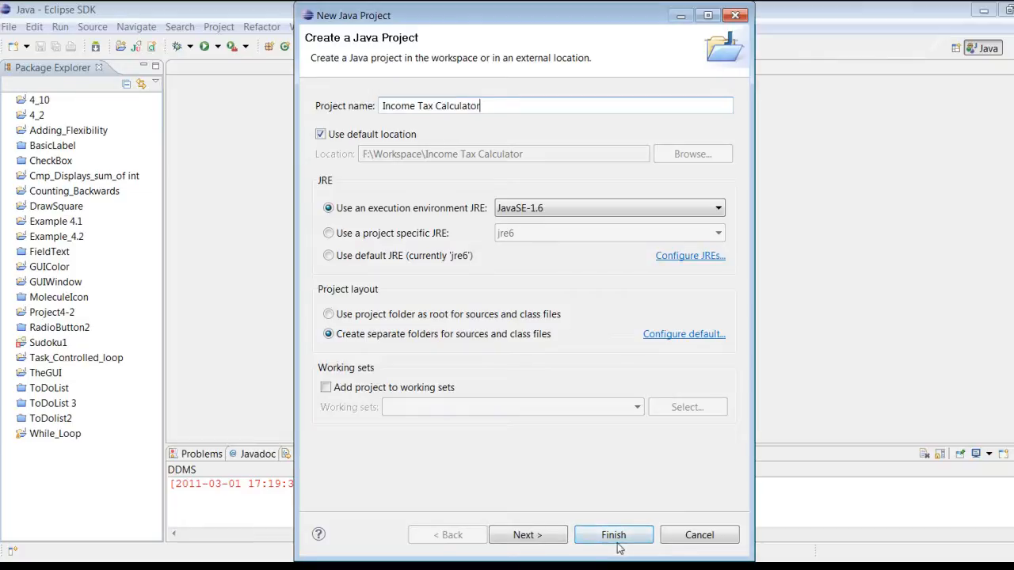
left_click(613, 535)
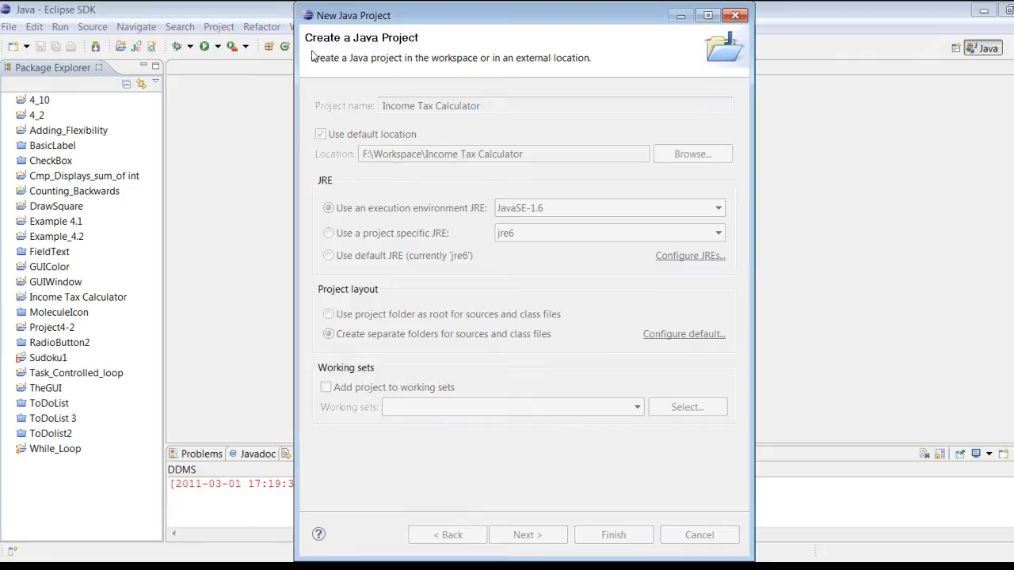
left_click(699, 535)
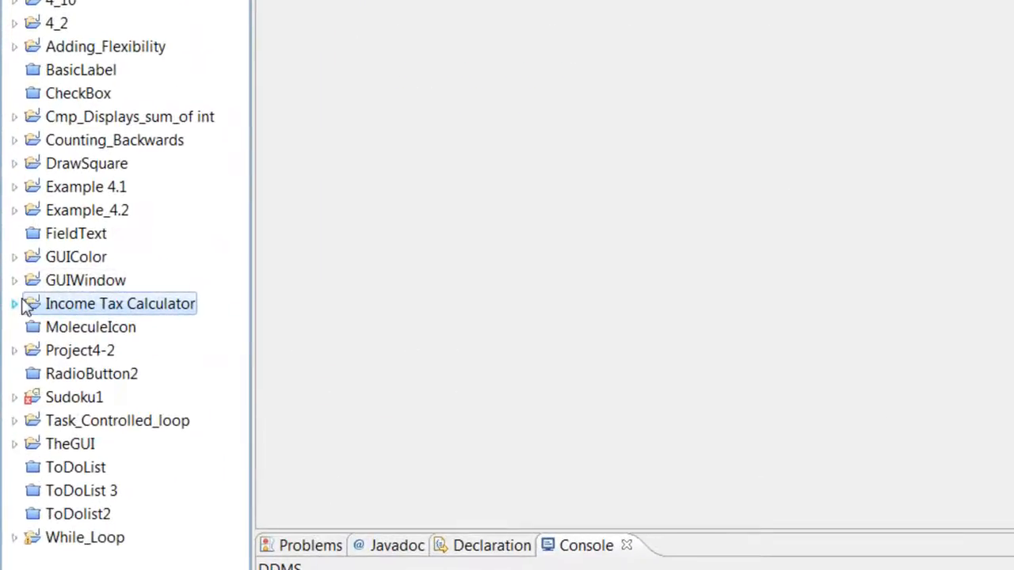
Start a new class in the src folder and name it IncomeTaxCalculator
left_click(13, 304)
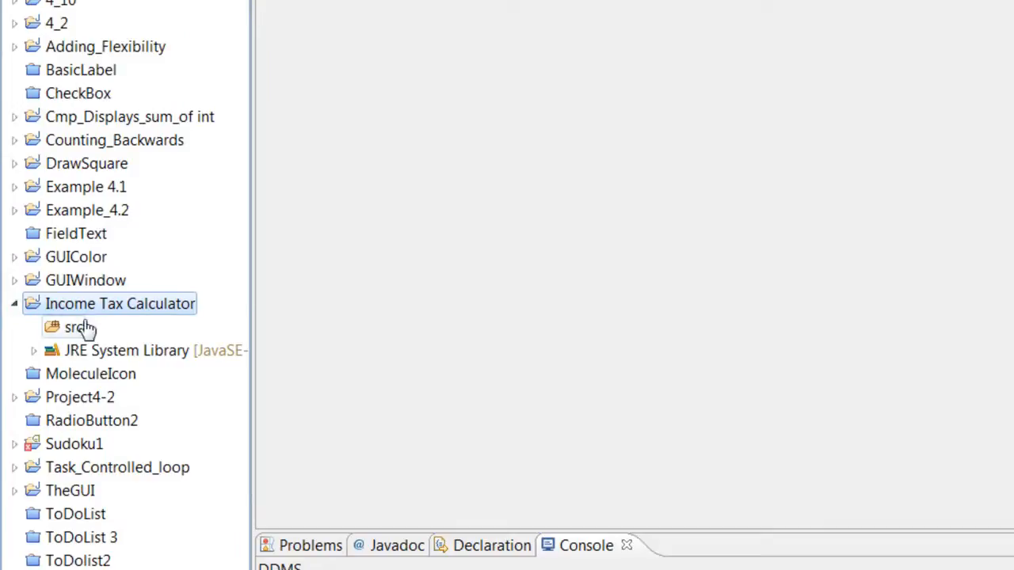
right_click(76, 326)
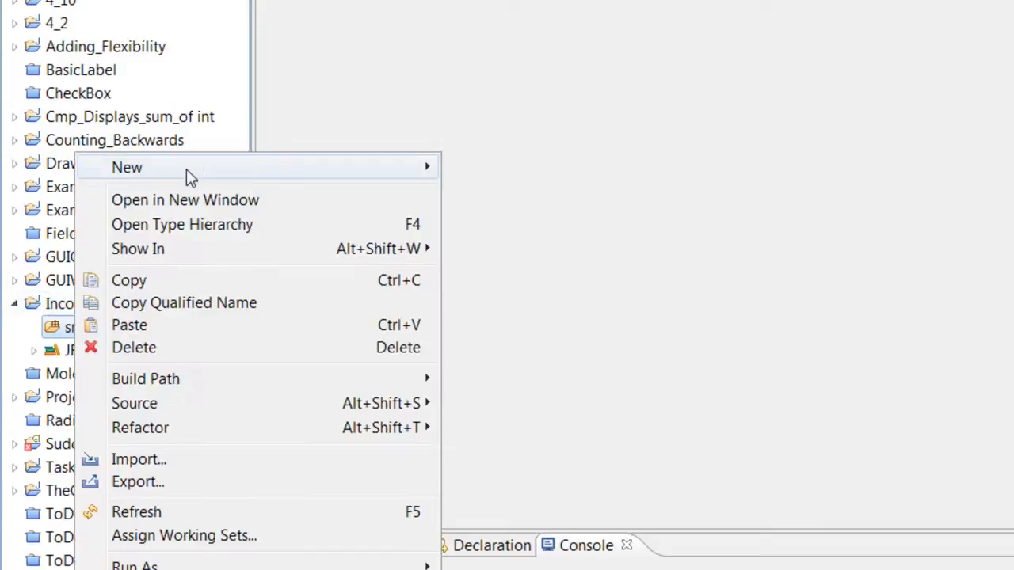
mouse_move(126, 166)
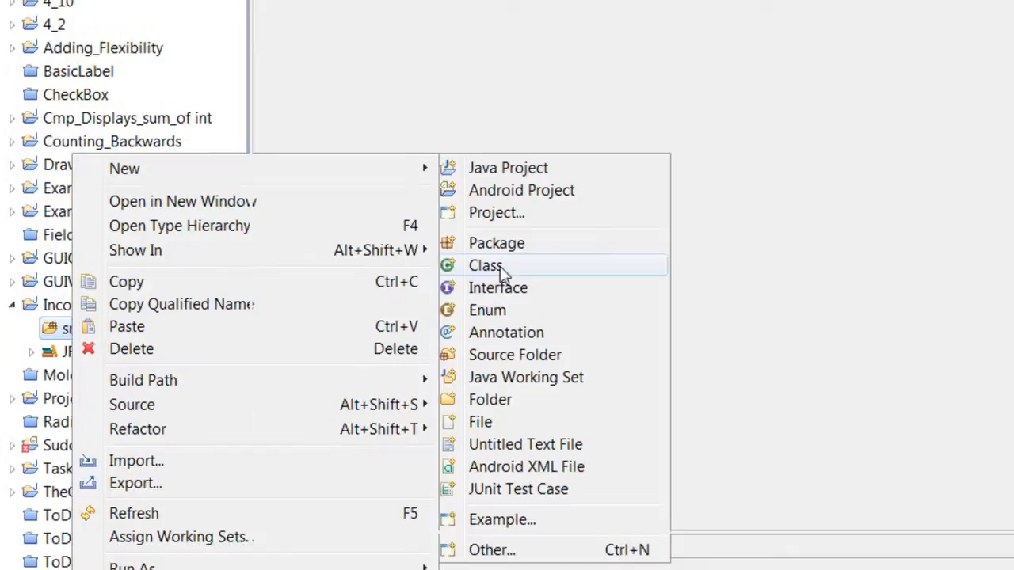
left_click(484, 266)
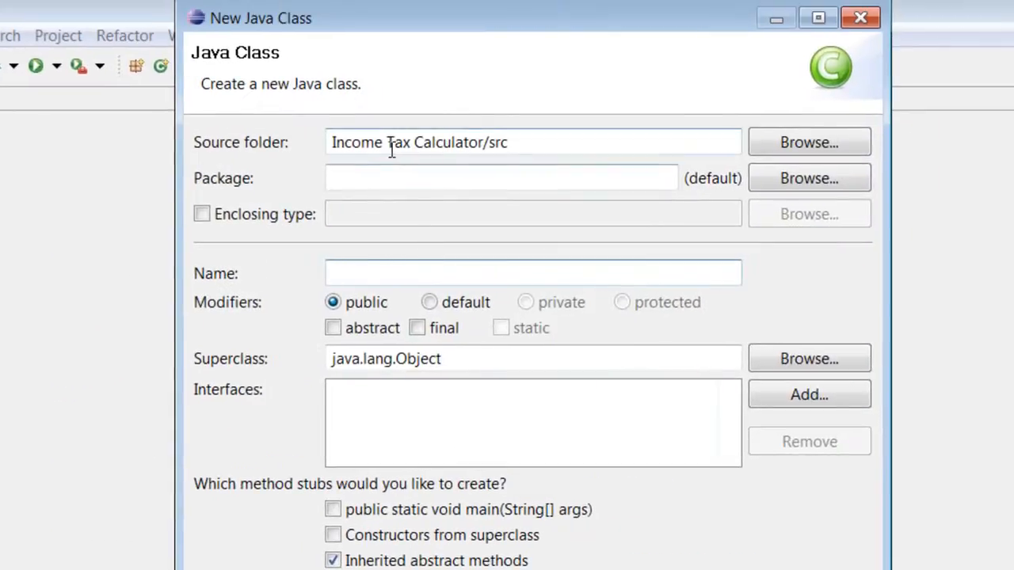
left_click(532, 272)
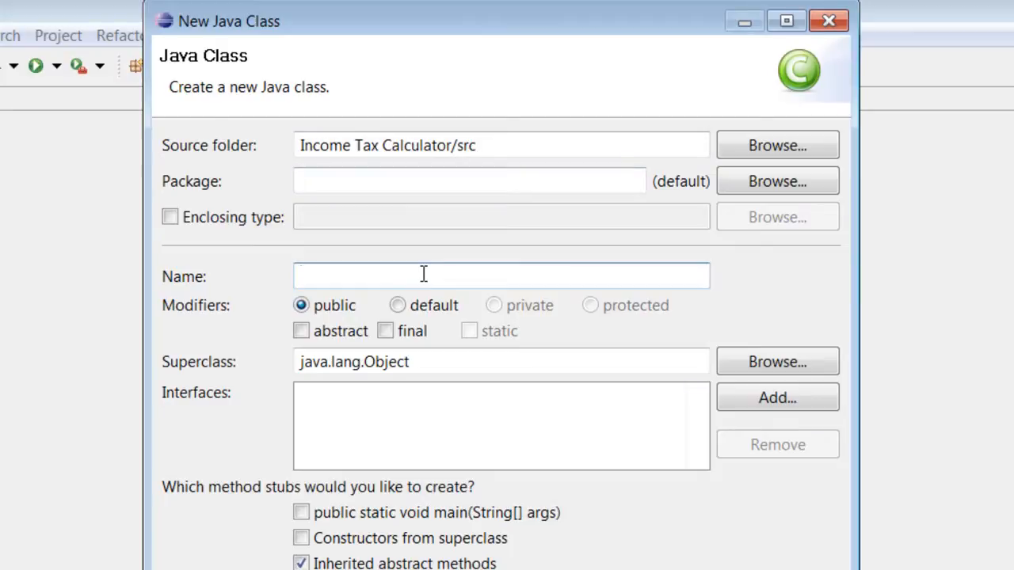
type("Income")
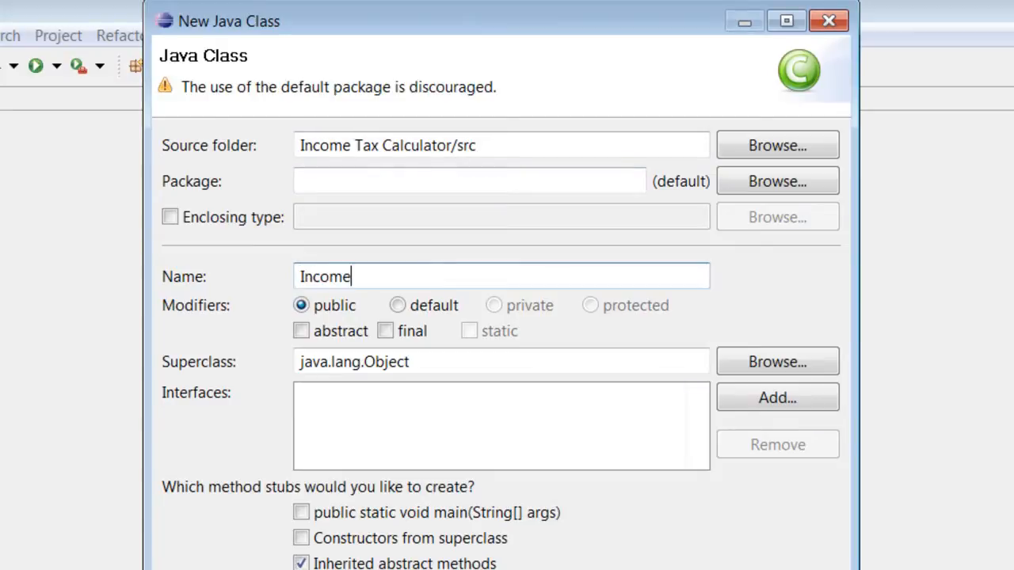
type("TaxCal")
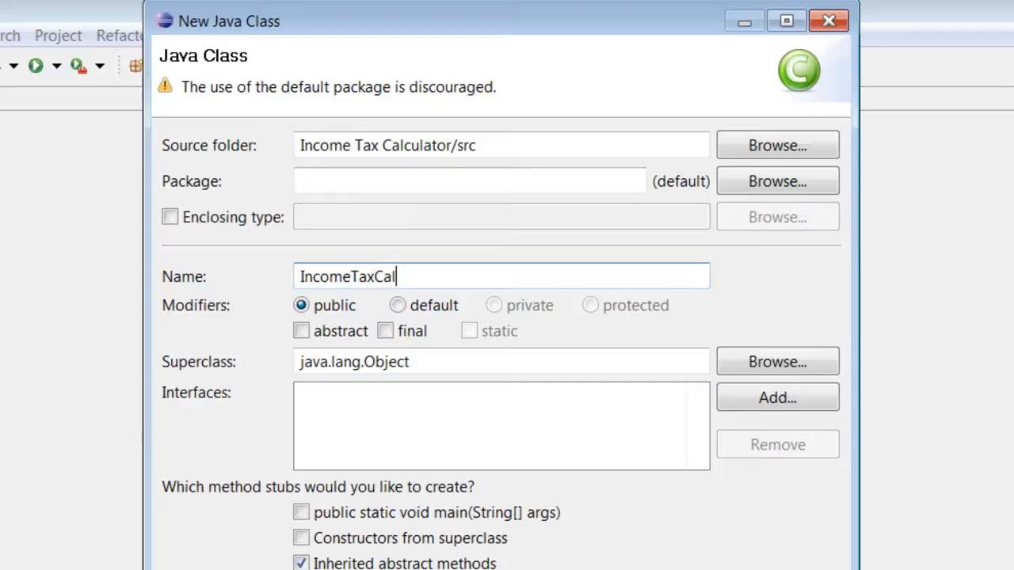
type("culator")
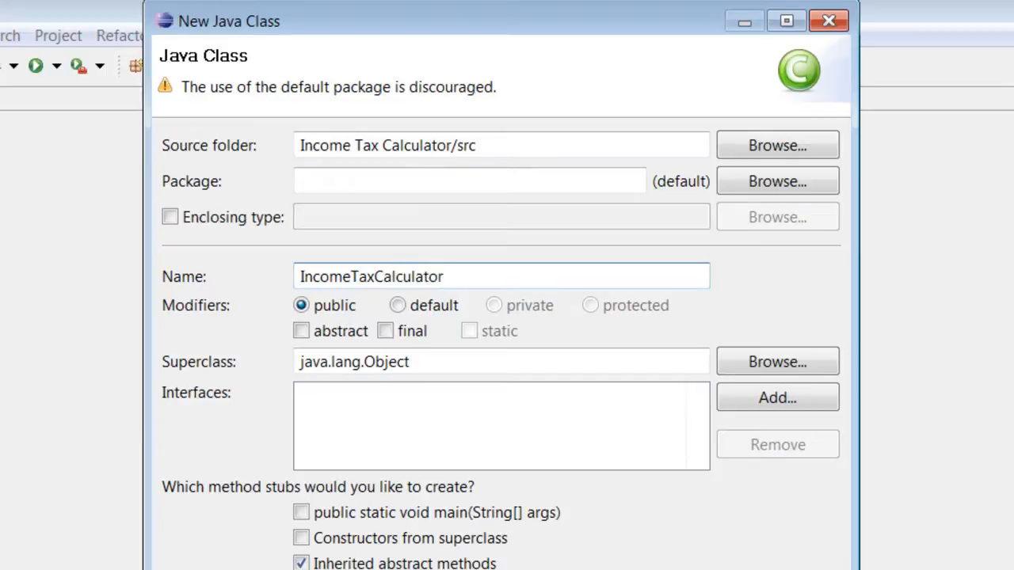
mouse_move(538, 308)
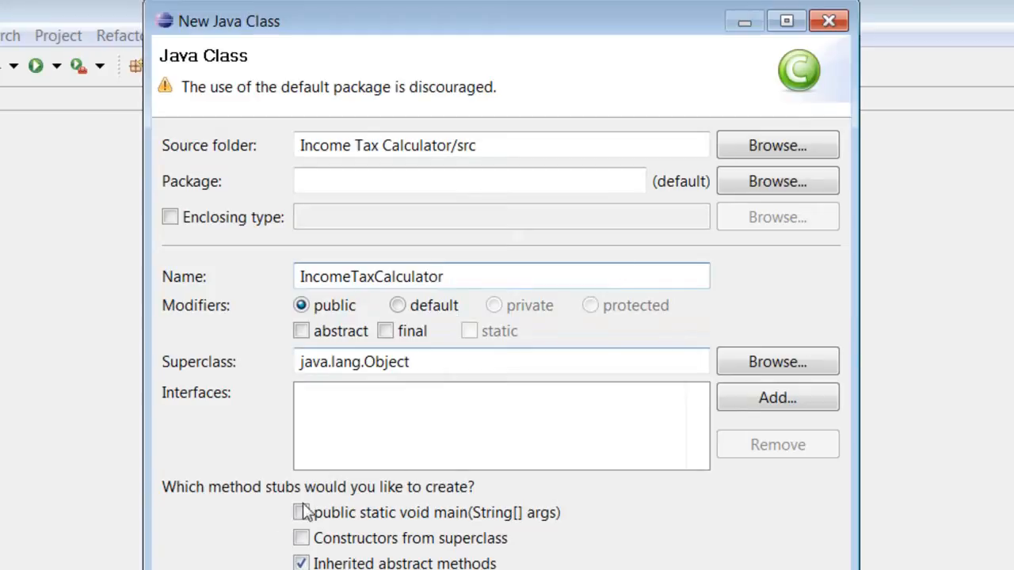
Include a main method stub, skip inherited abstract methods, and finish creating the class
left_click(301, 514)
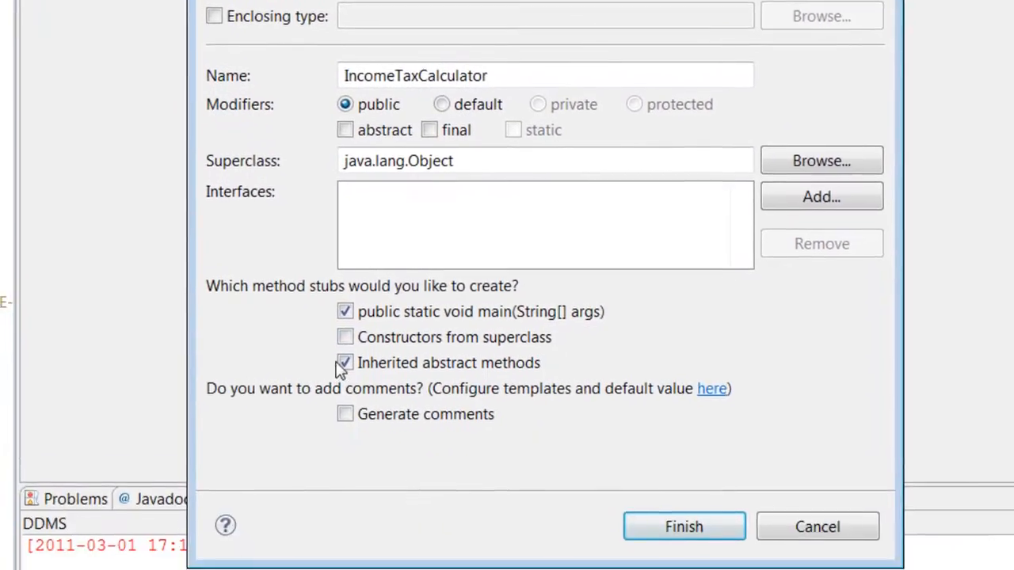
left_click(345, 363)
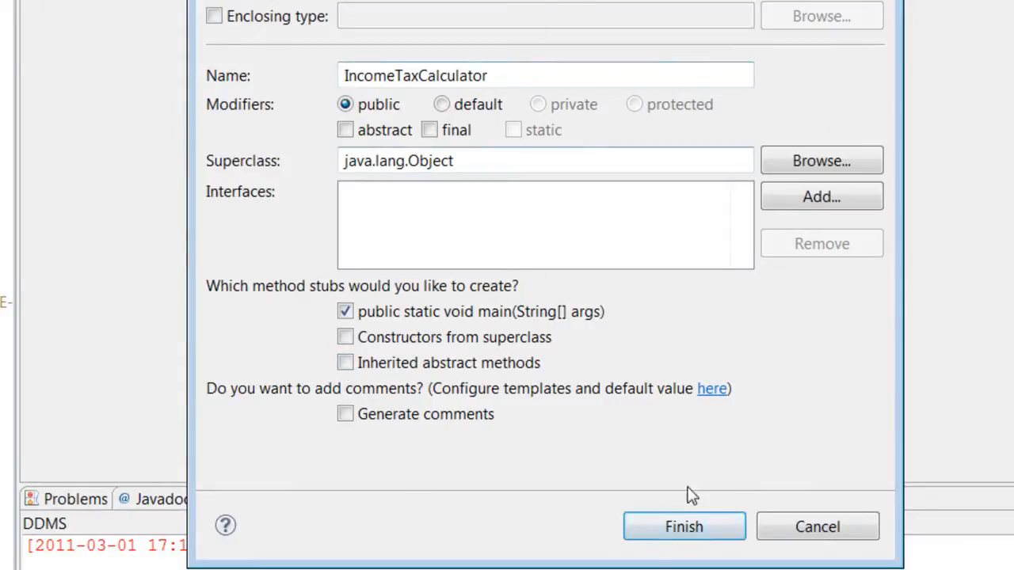
left_click(683, 526)
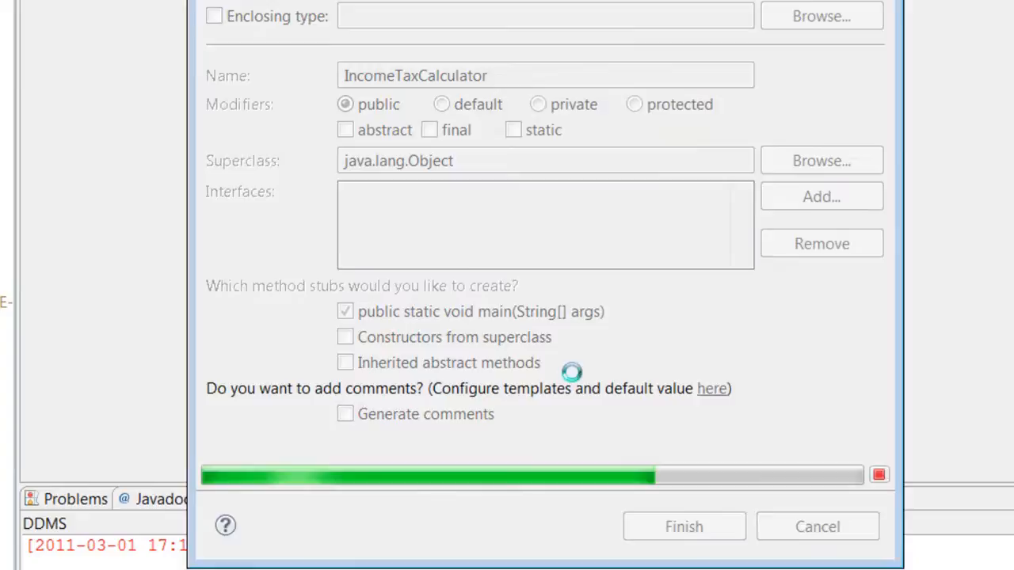
left_click(683, 526)
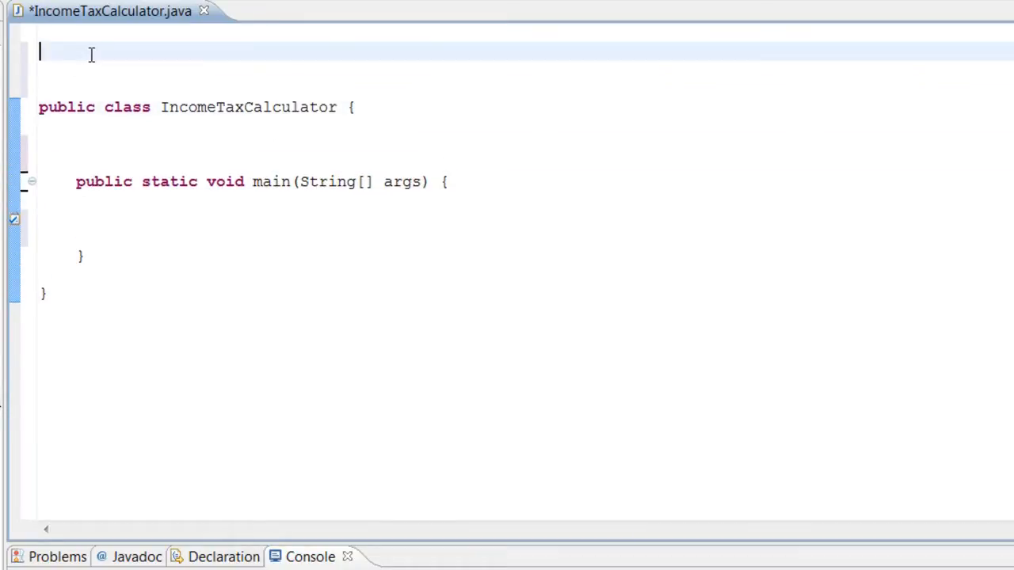
mouse_move(272, 44)
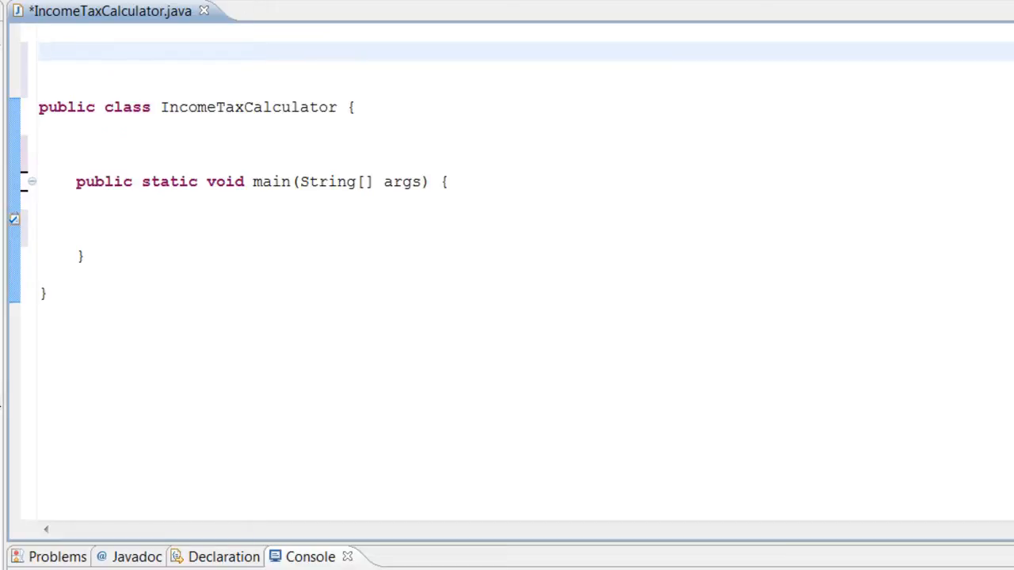
Add 'import java.util.Scanner;' above the class declaration
type("imp")
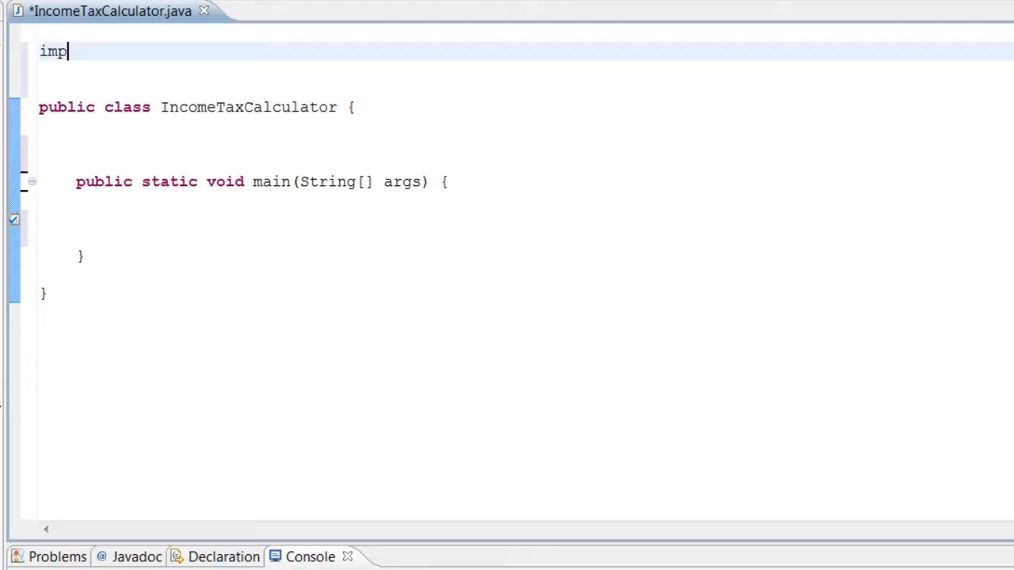
type("ort ja")
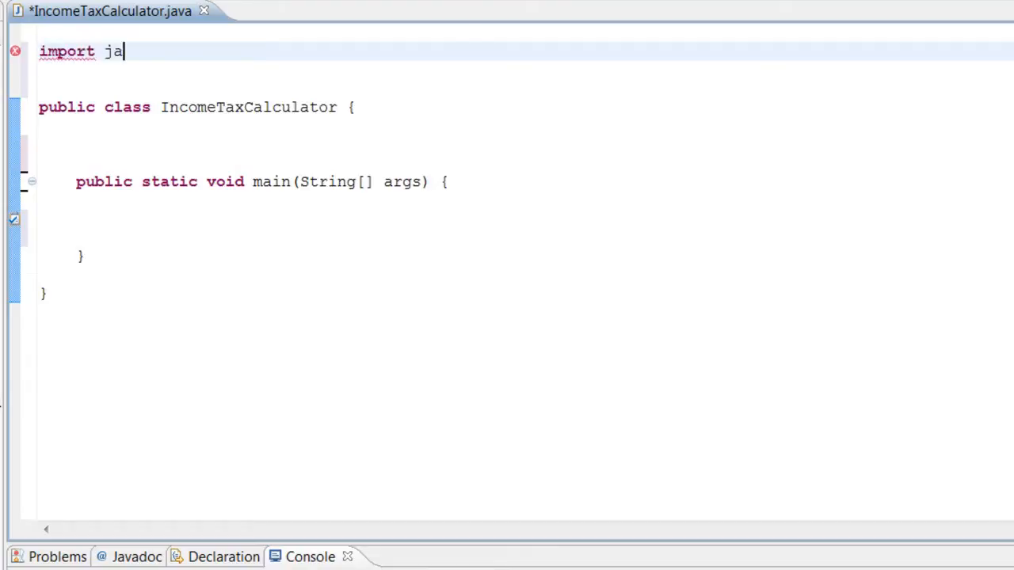
type("va.util")
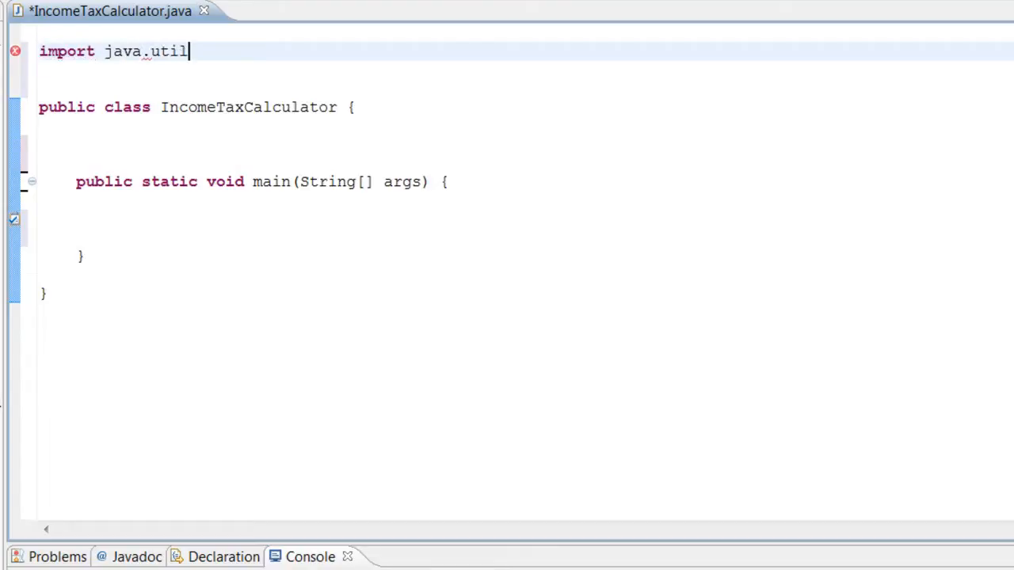
type(".Scanner")
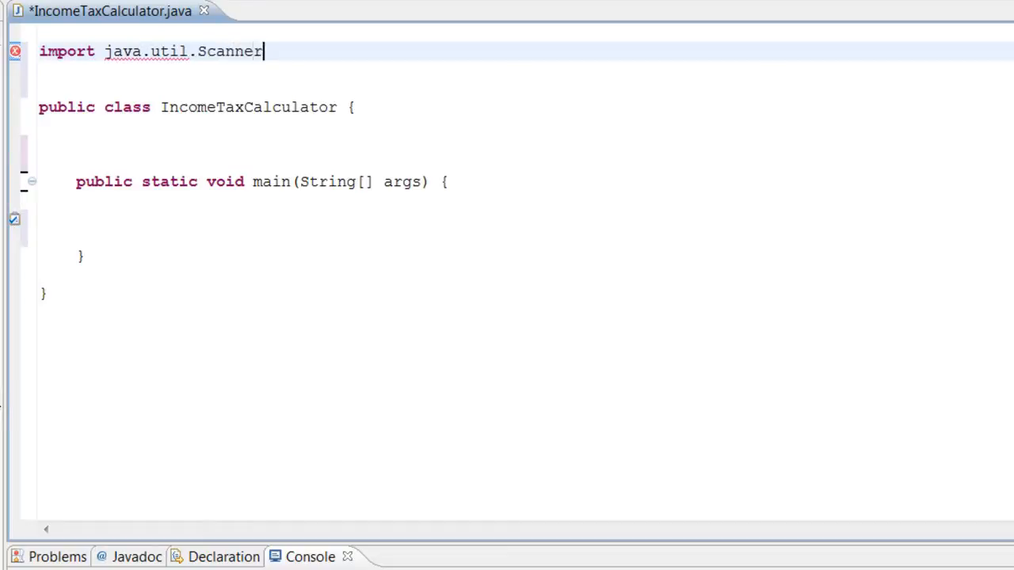
type(";")
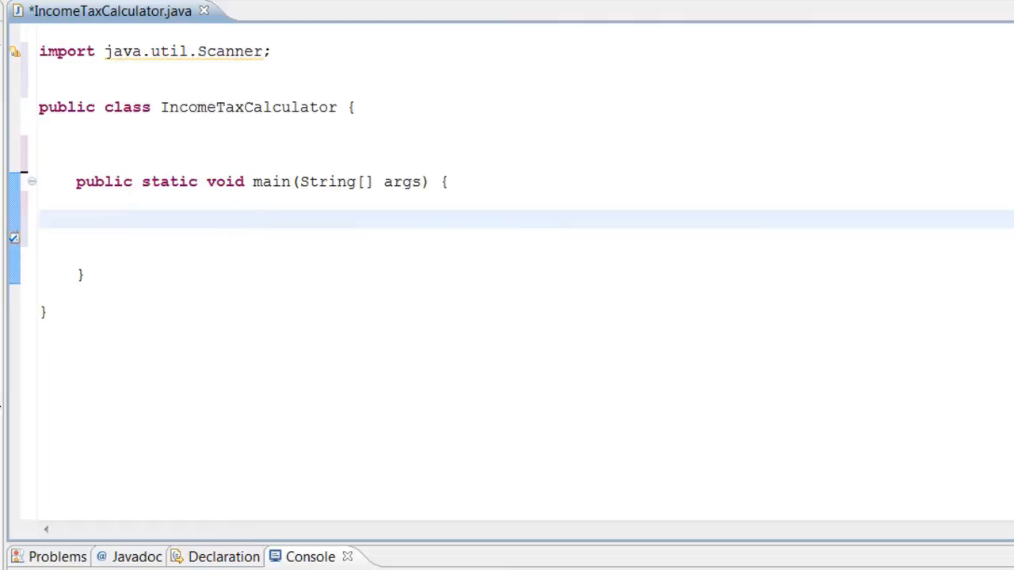
mouse_move(329, 238)
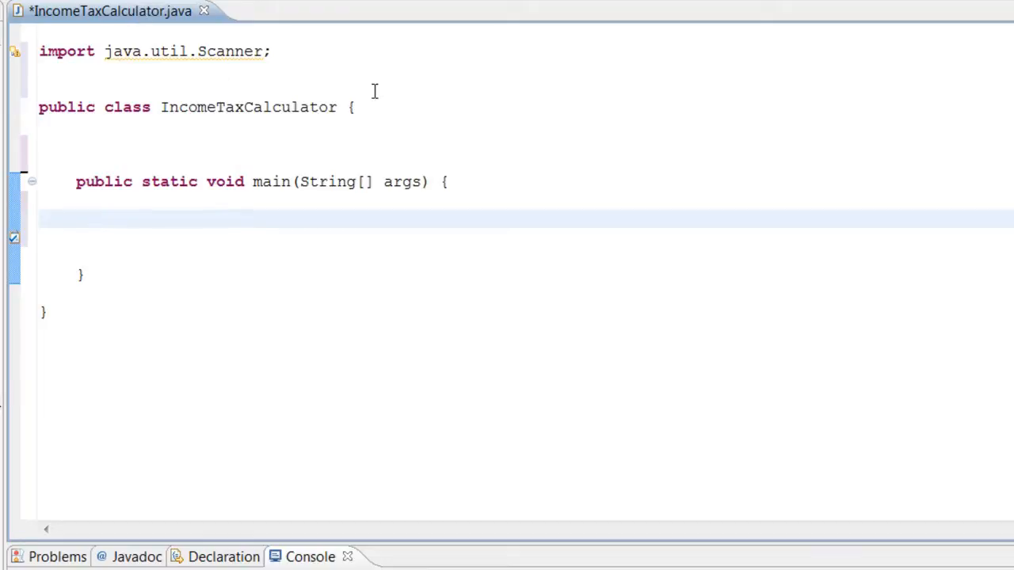
mouse_move(100, 242)
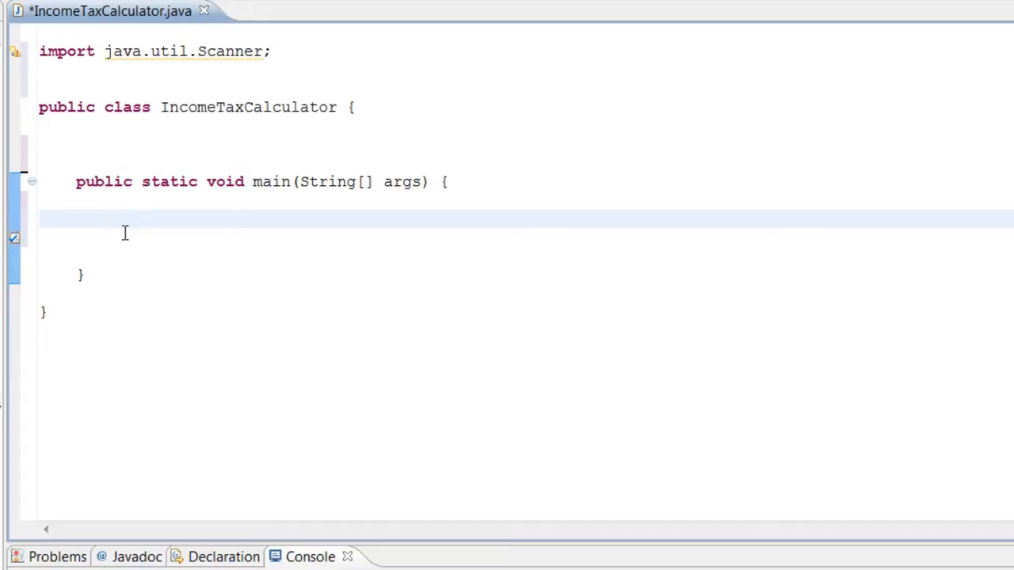
Write a //constants comment and declare final double Tax_Rate = 0.20; inside main
type("//constants")
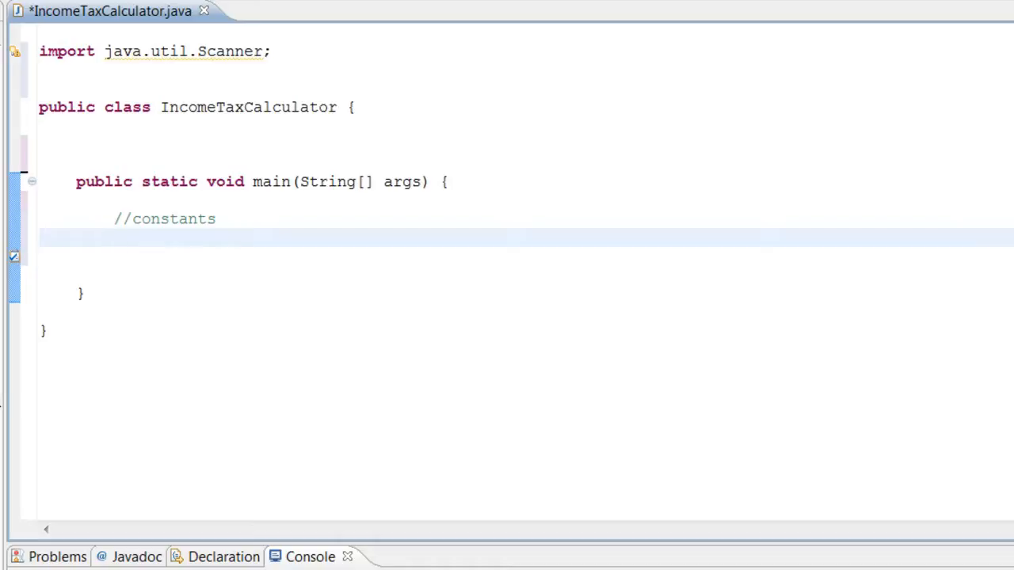
type("final d")
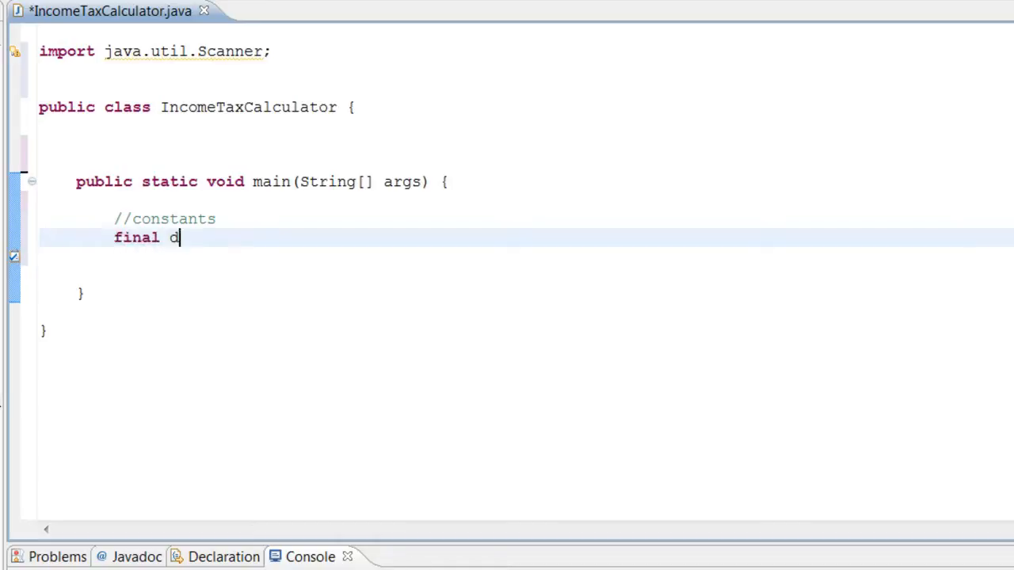
type("ouble")
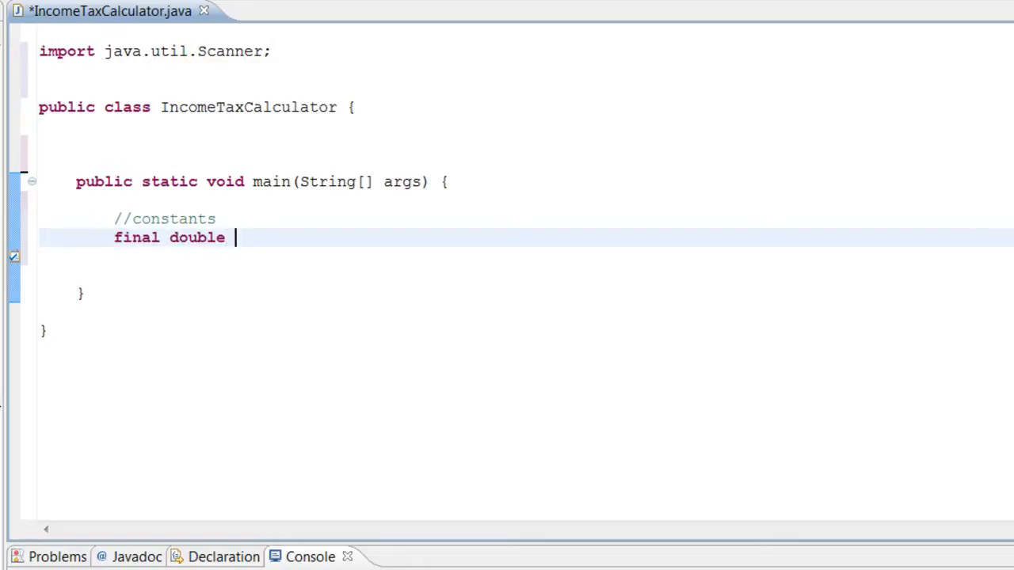
type("Tax_Rate = .")
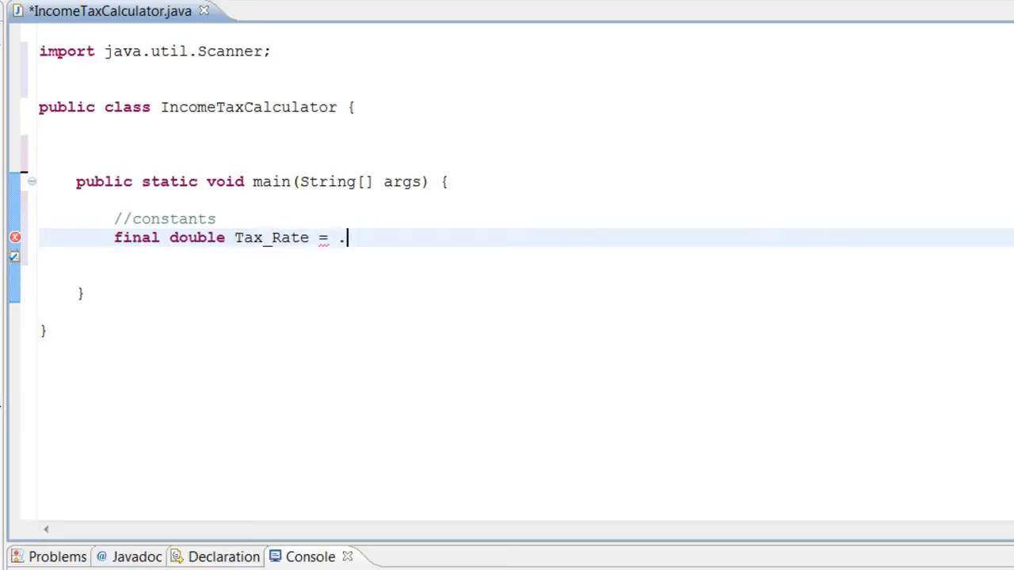
type("020")
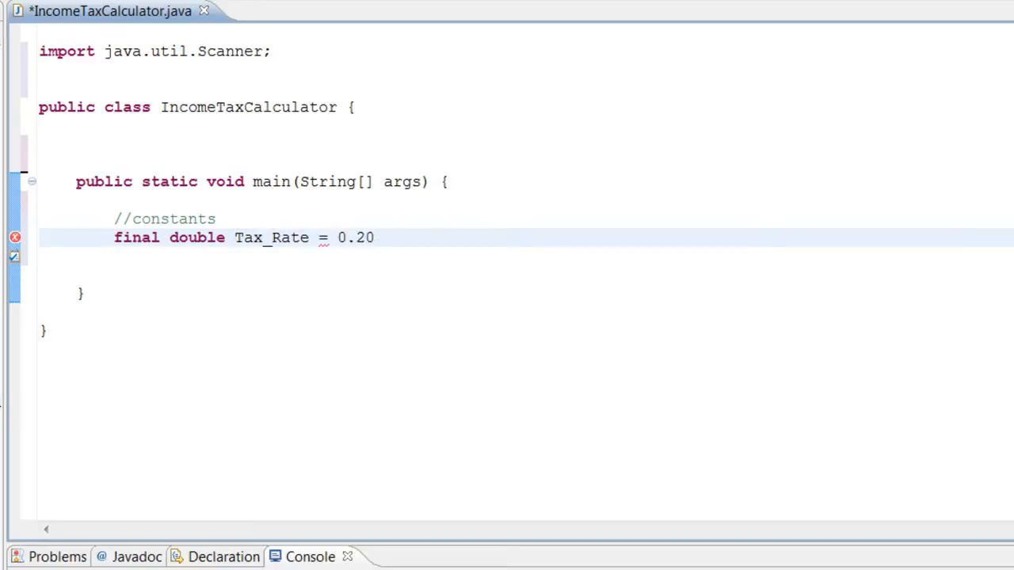
type(";")
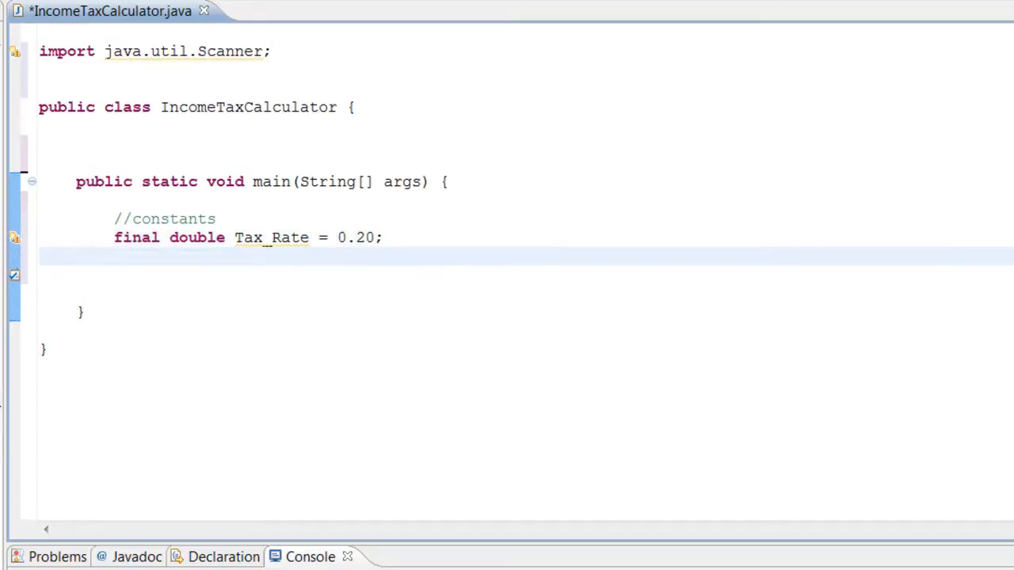
Declare final double Standard_Deduction = 10000.0; below Tax_Rate
type("final")
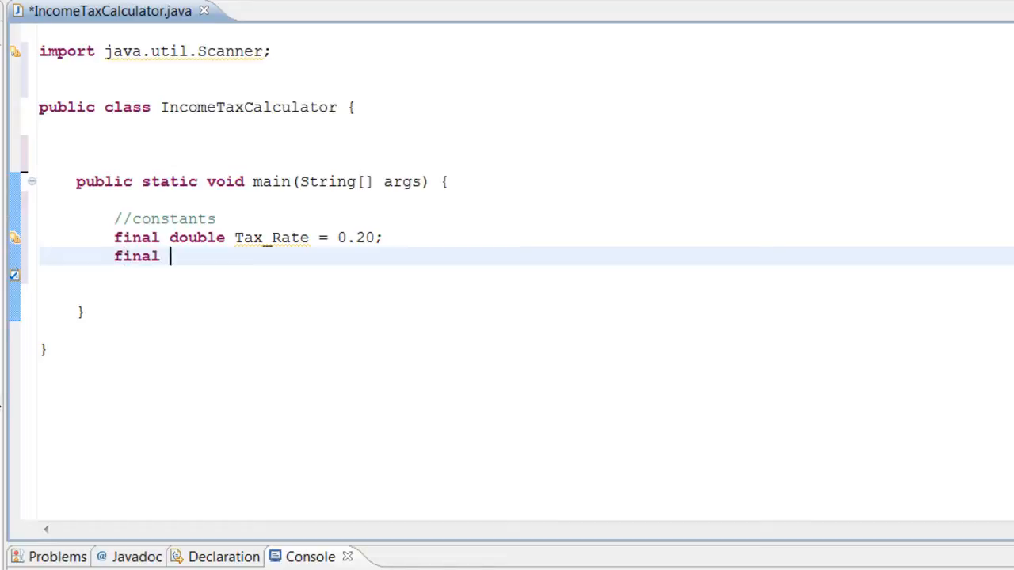
type("int")
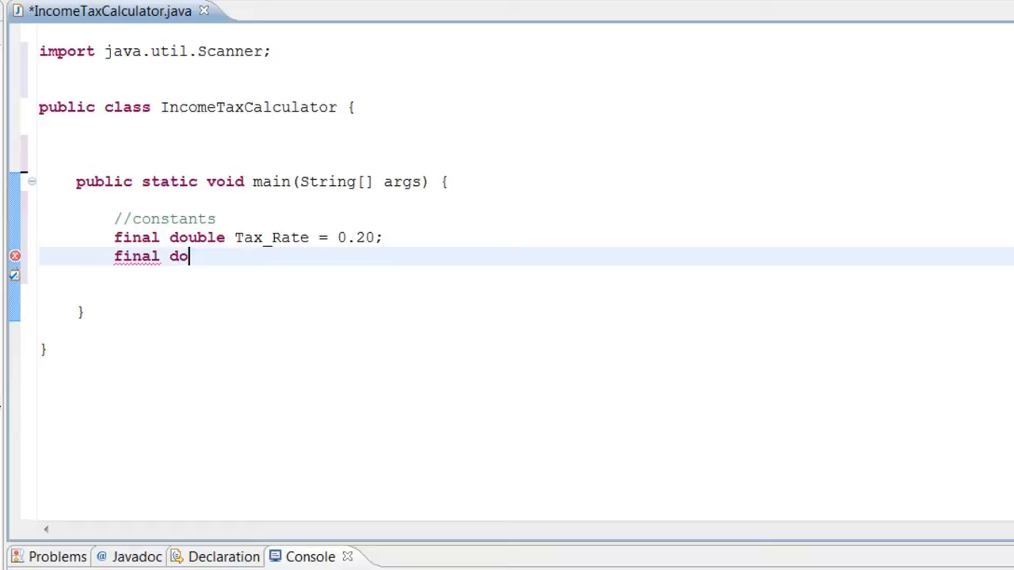
type("uble")
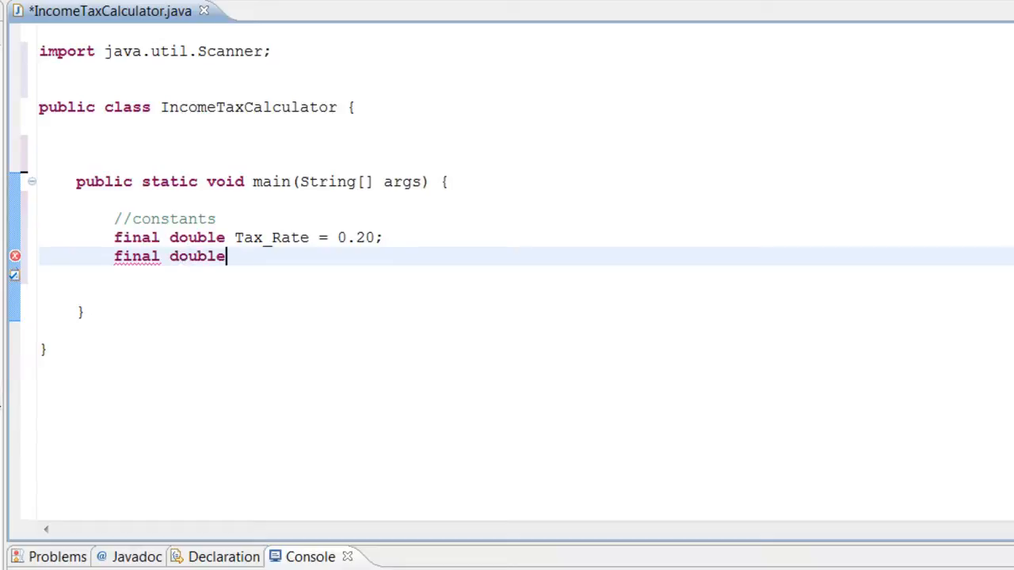
type("Standar")
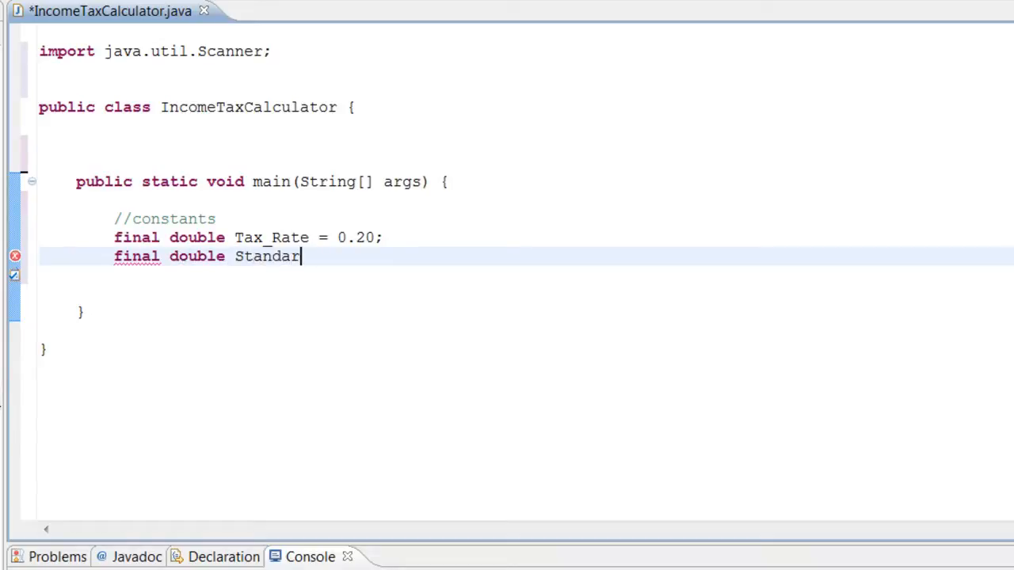
type("d_Dedu")
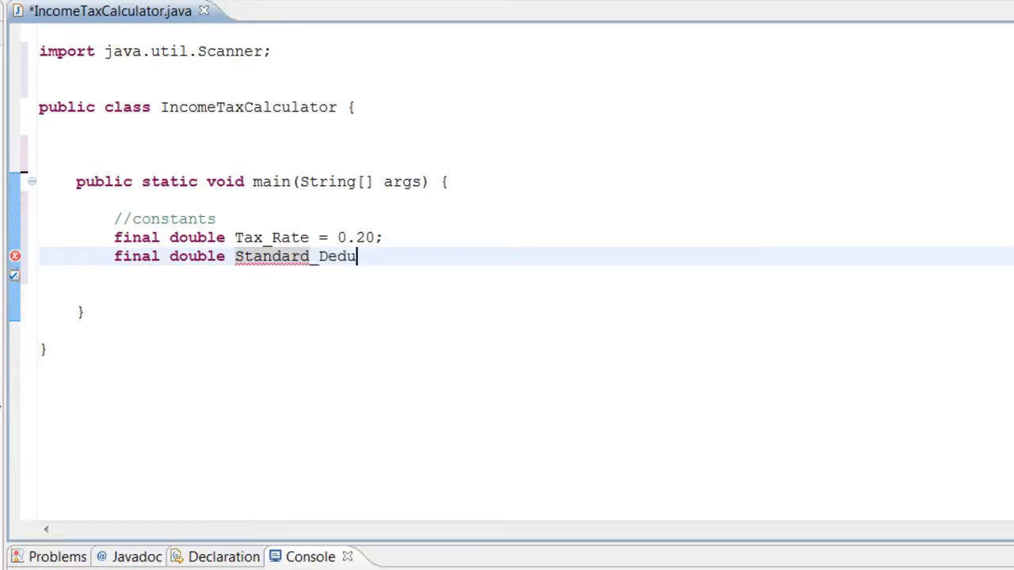
type("ction")
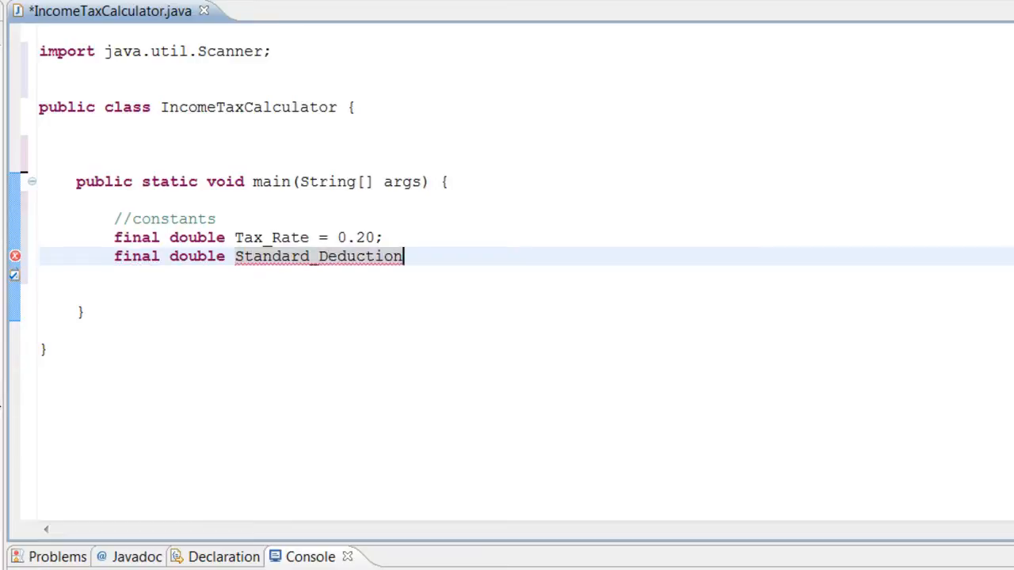
type("= 10")
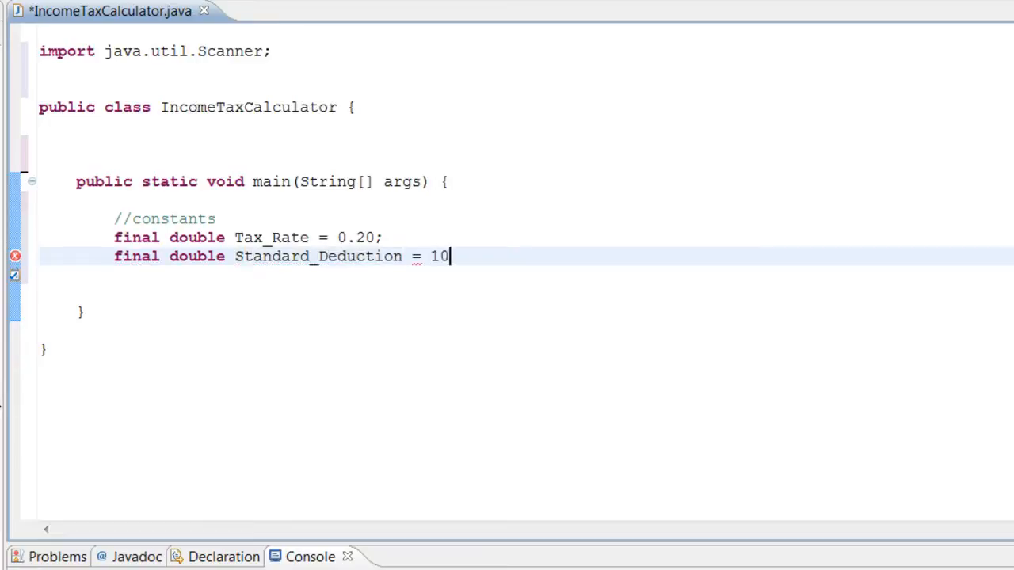
type("000")
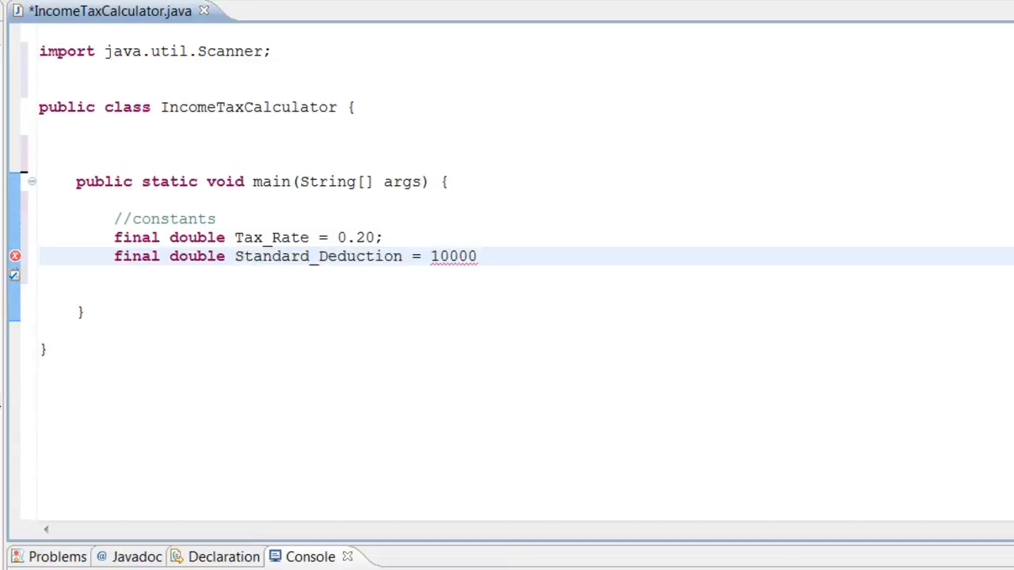
type(".0;")
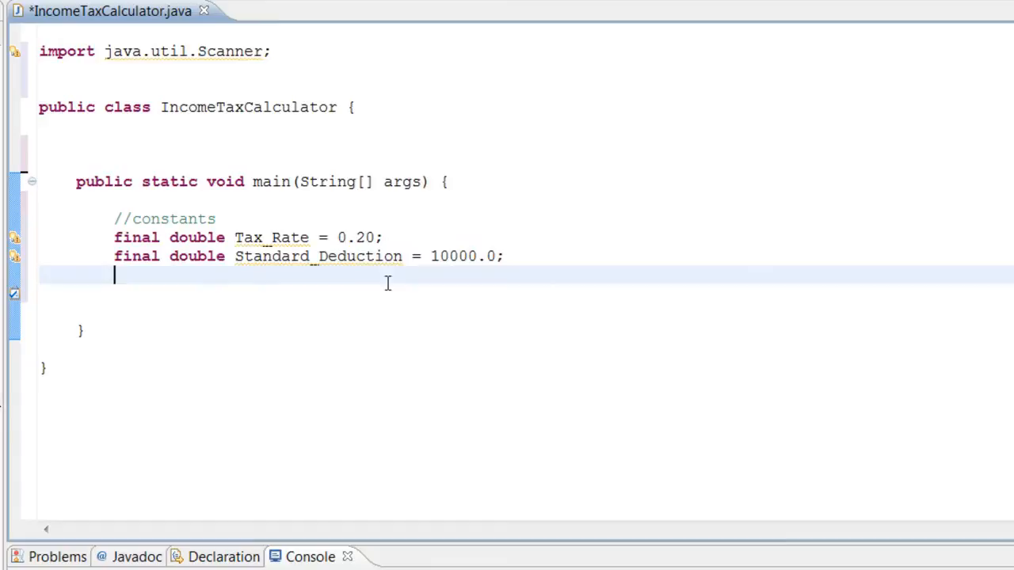
mouse_move(459, 312)
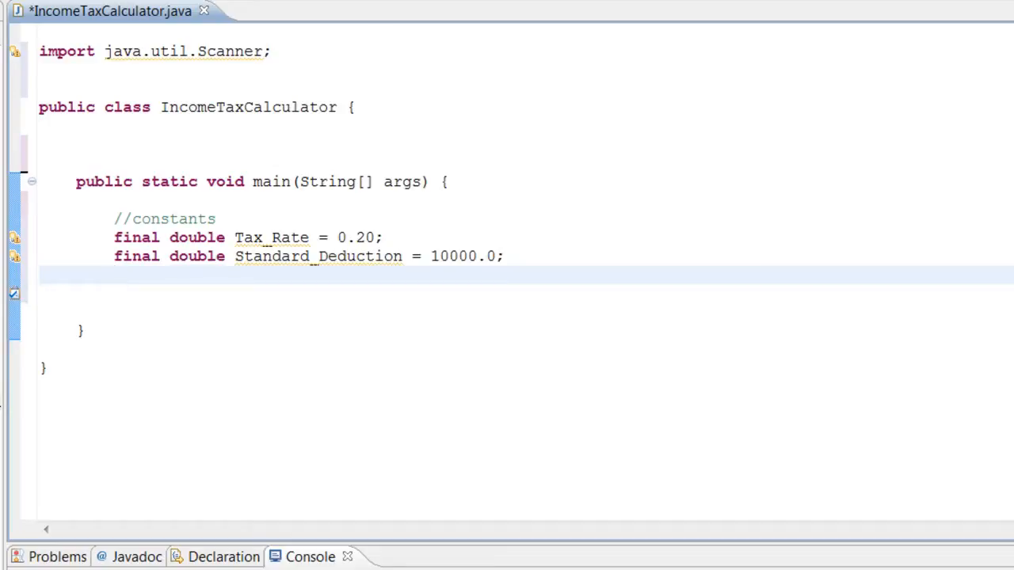
mouse_move(281, 198)
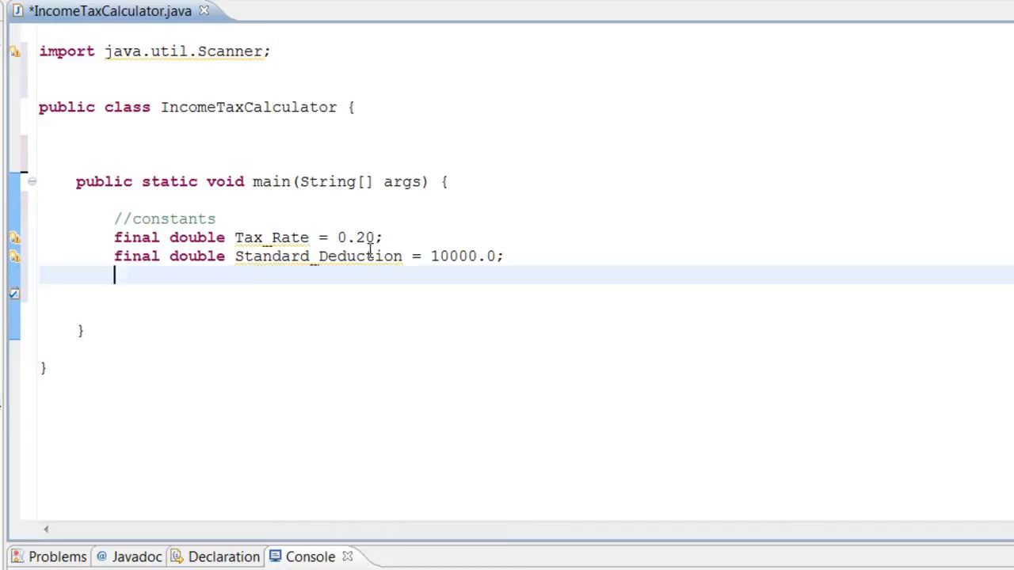
mouse_move(383, 317)
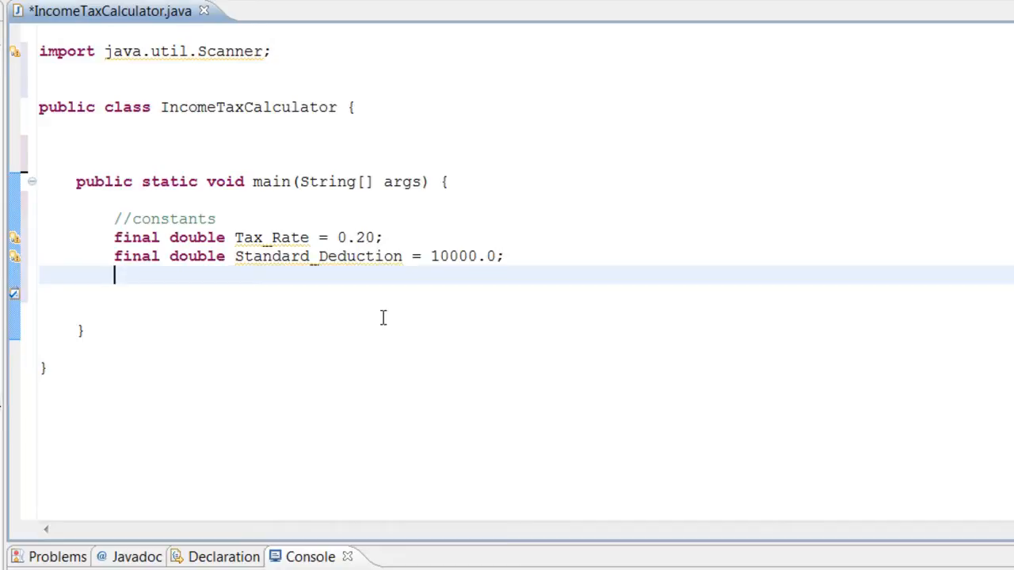
Declare final double Dependent_Deducation = 2000.0; below Standard_Deduction
type("final d")
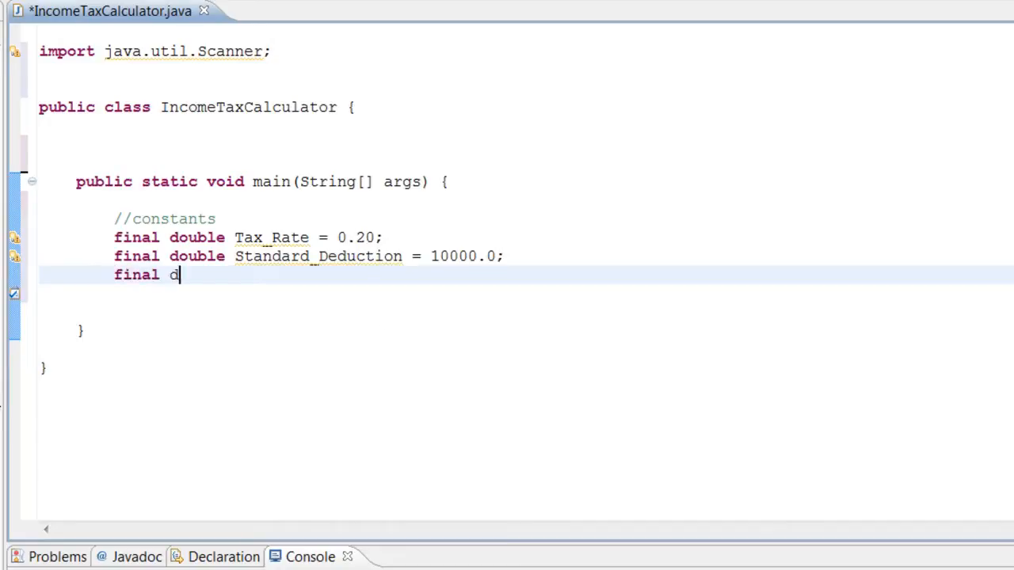
type("ouble")
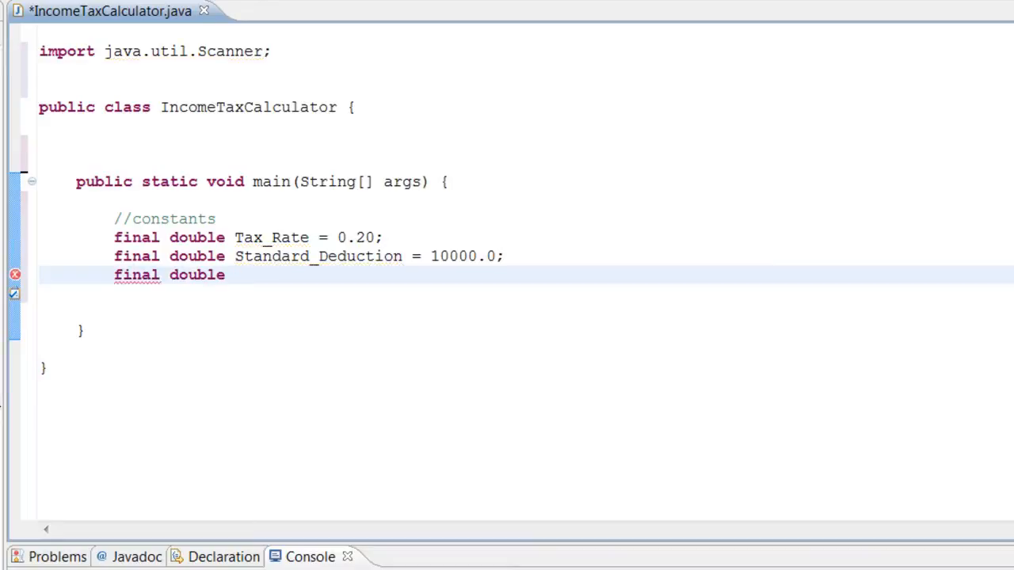
type("Dep")
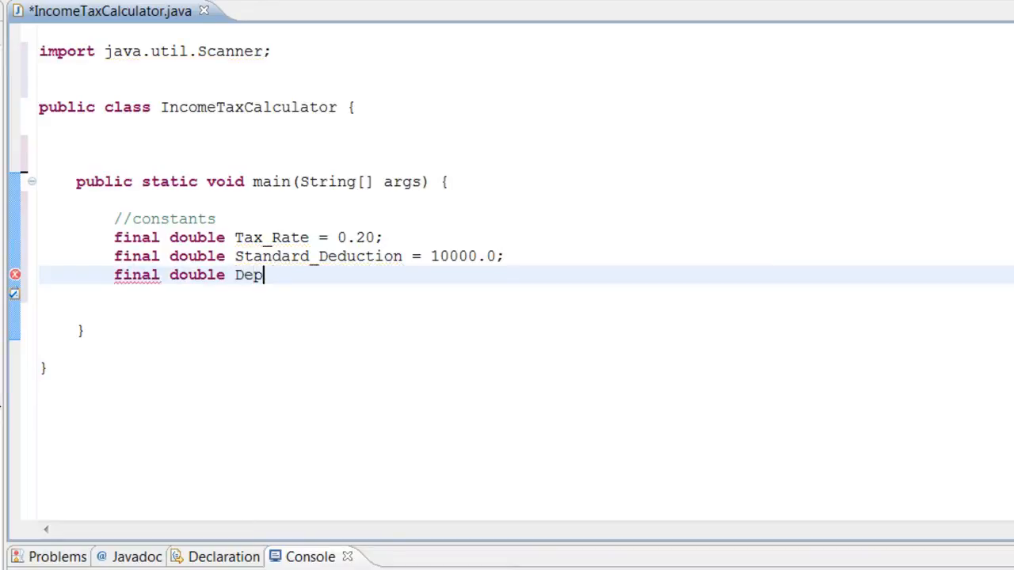
type("end_")
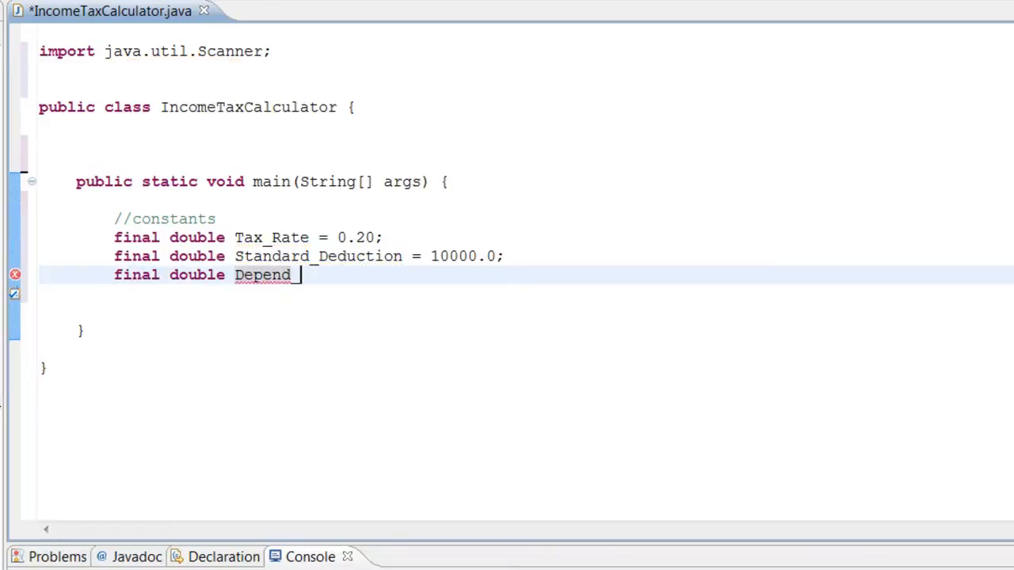
type("ent")
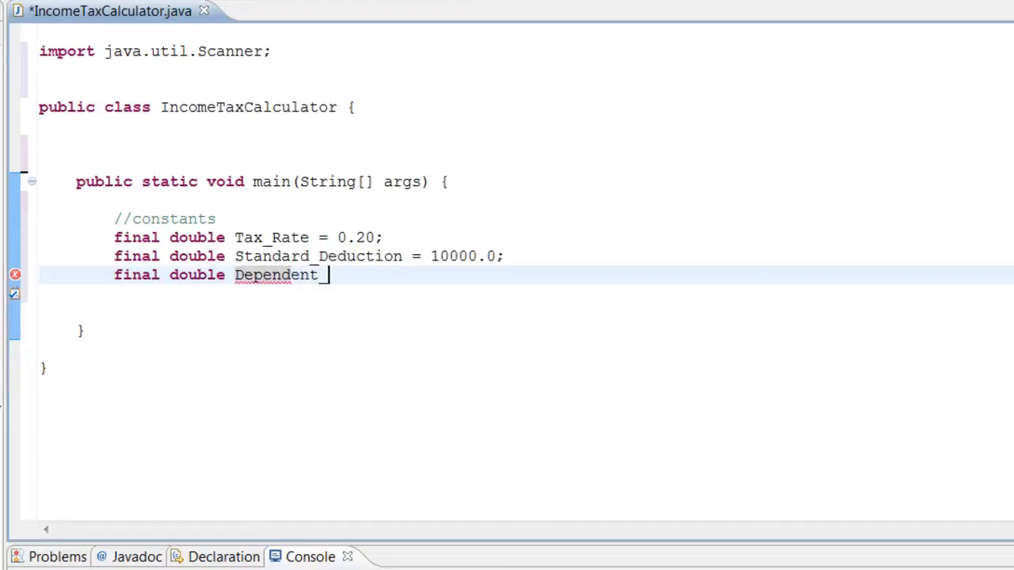
type("Deducation =")
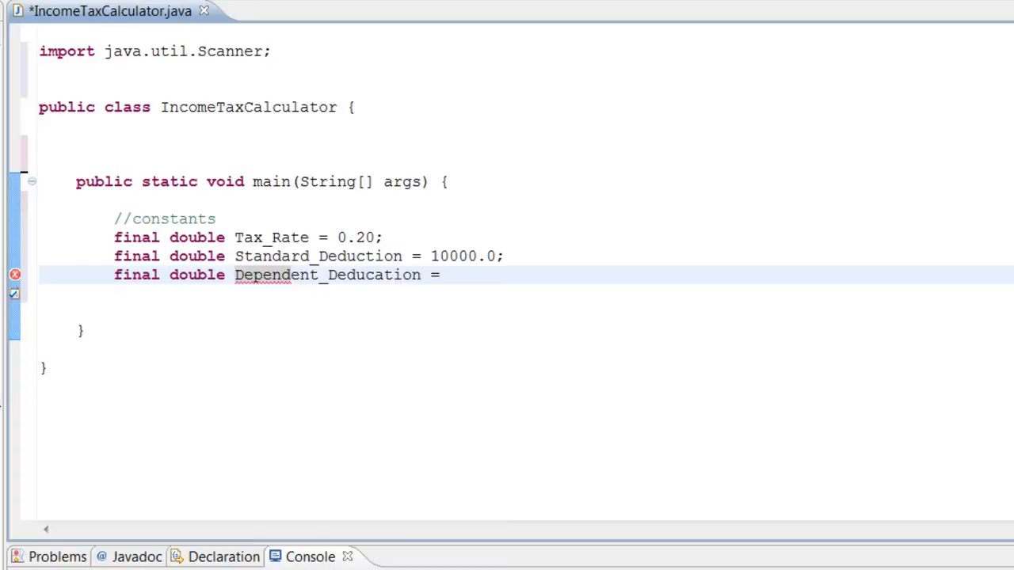
type("2000.")
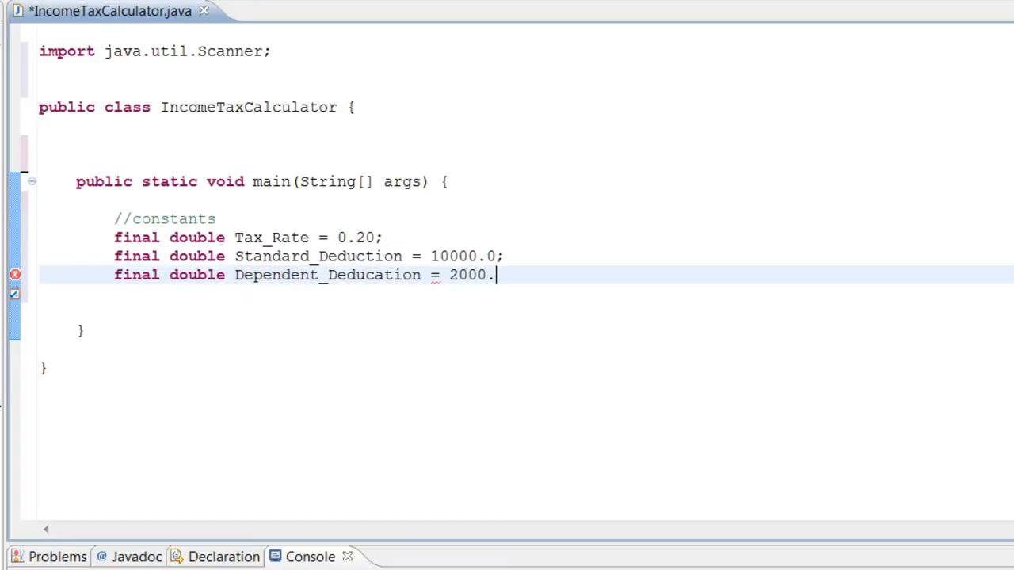
type("0;")
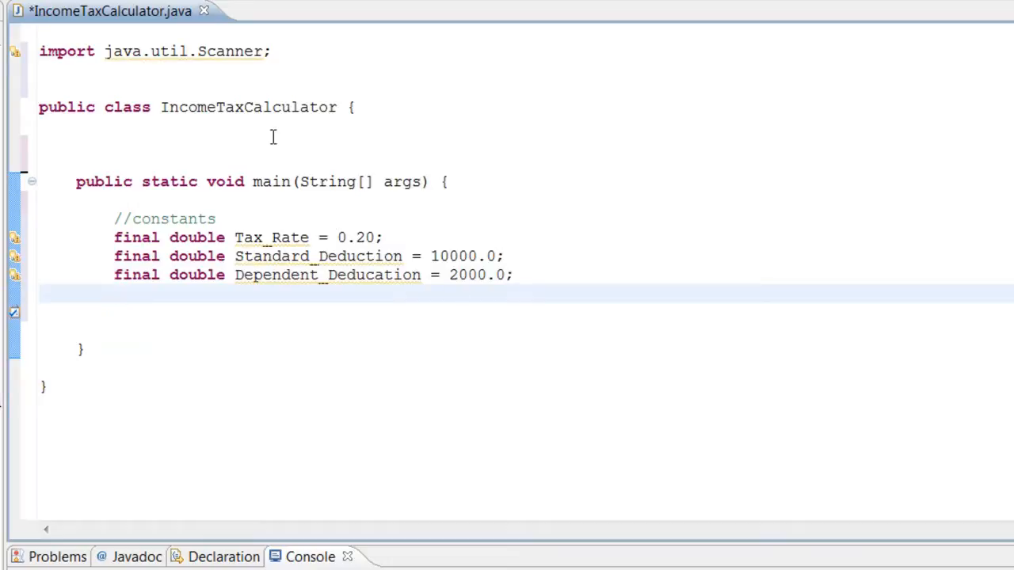
mouse_move(214, 250)
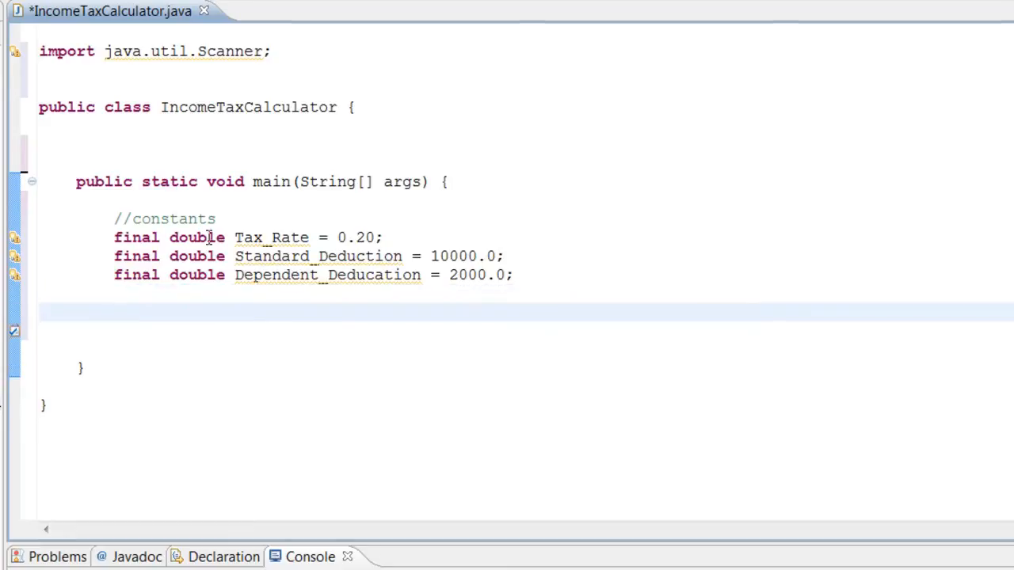
mouse_move(364, 245)
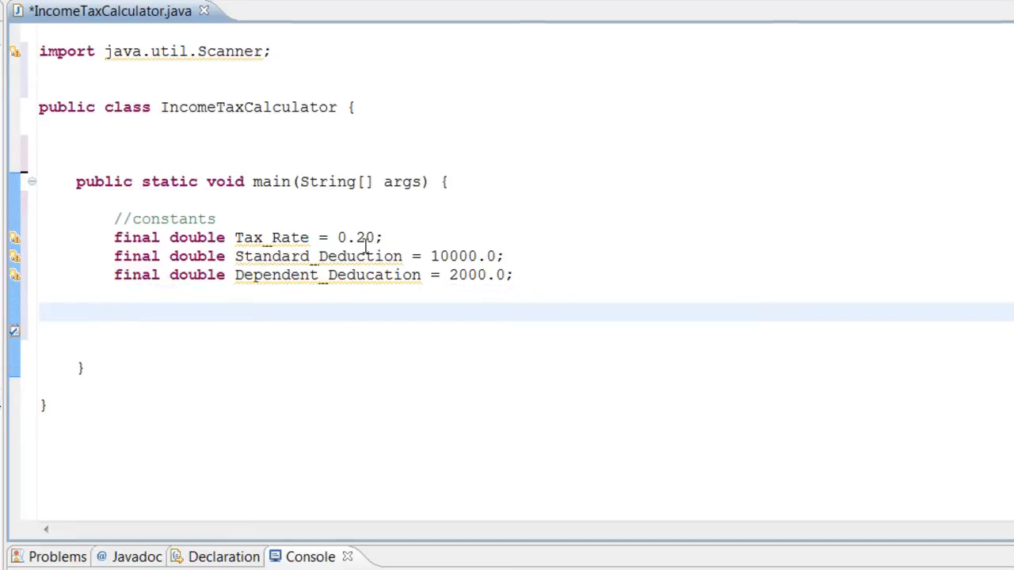
mouse_move(441, 247)
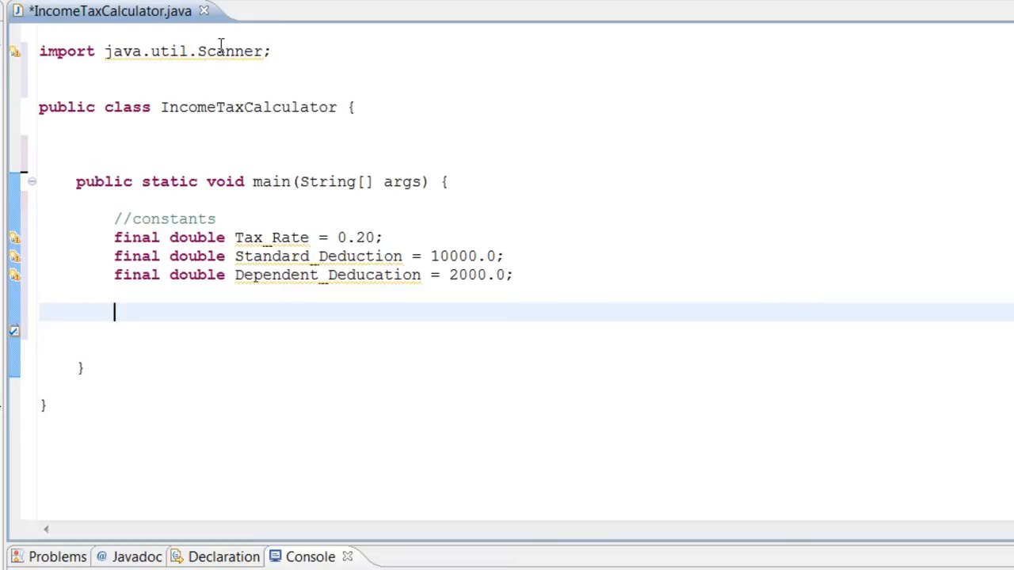
mouse_move(223, 301)
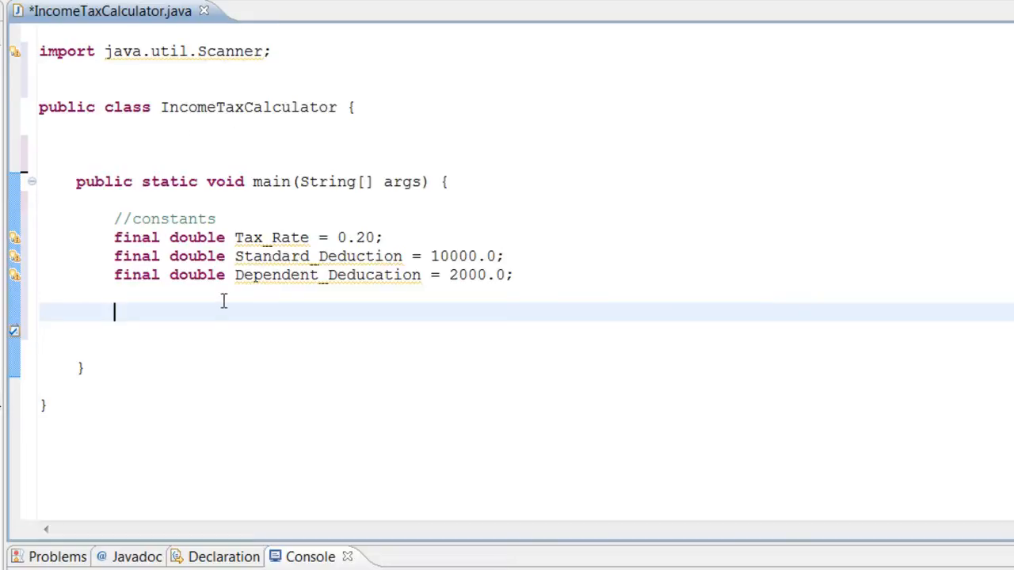
Begin the Scanner statement with an 'S' on a fresh line after the constants
type("s")
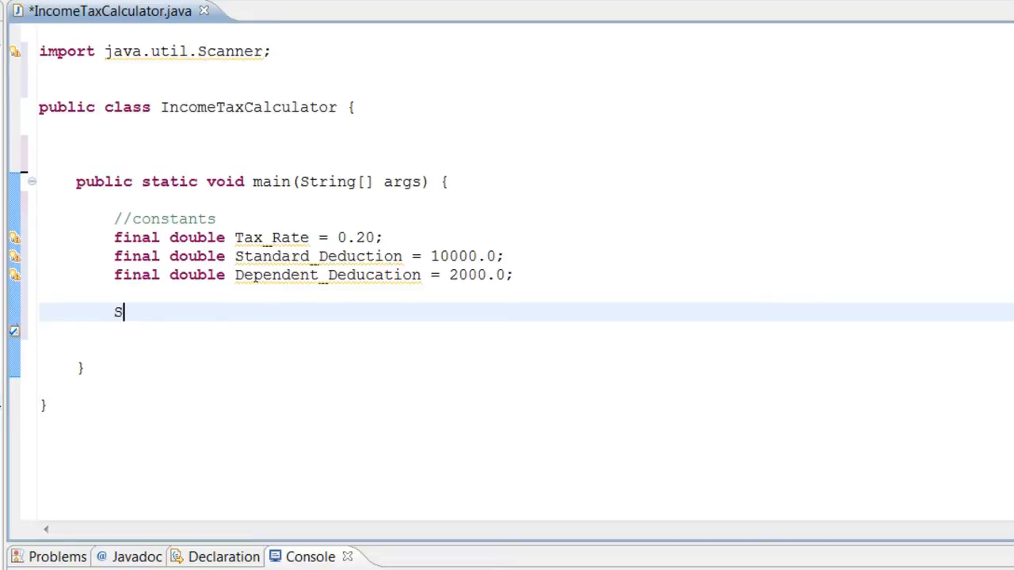
Complete Scanner reader = new Scanner(System.in); using autocomplete for System.in
type("canner =")
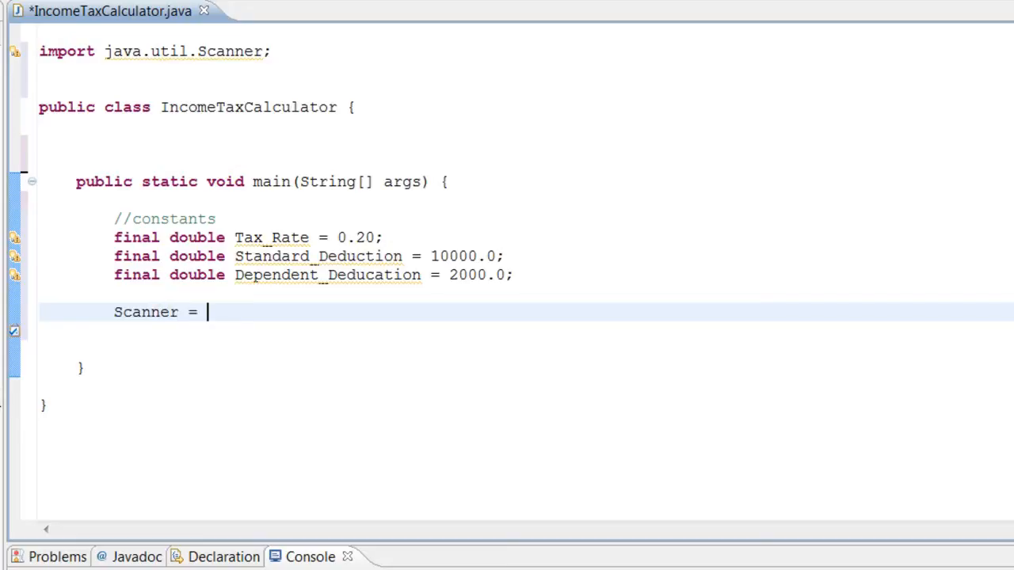
type("reader")
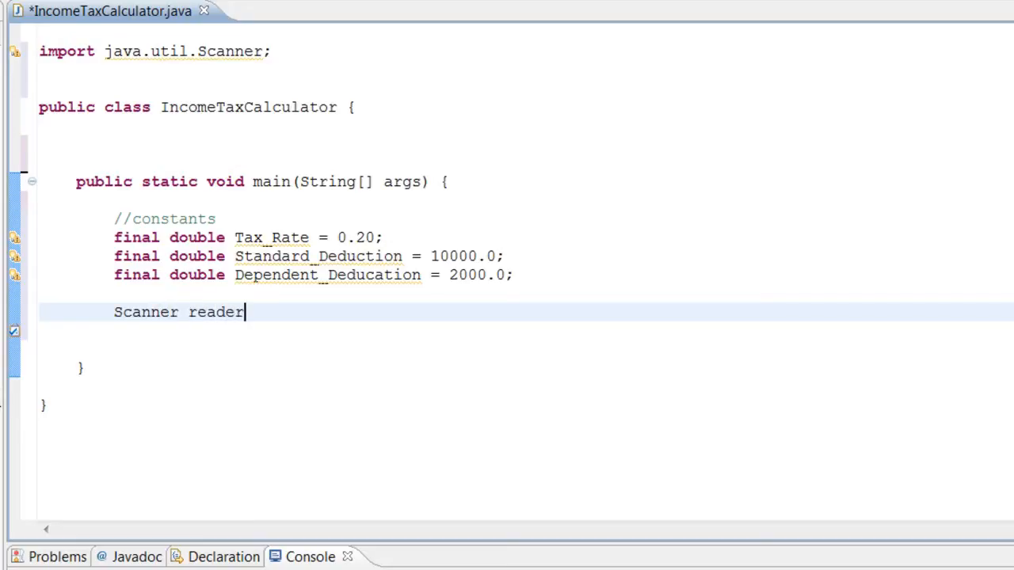
type("= new S")
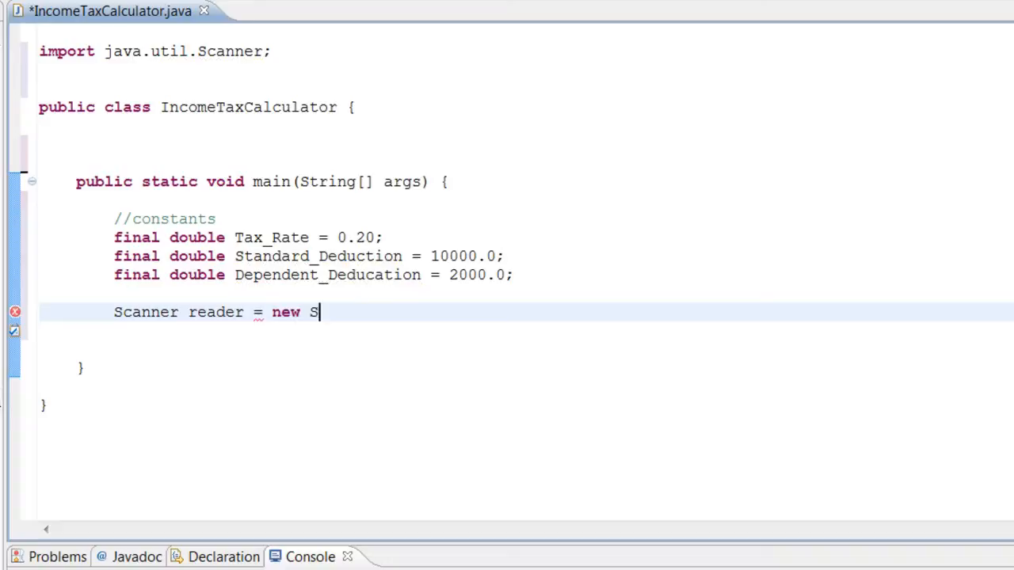
type("canner()")
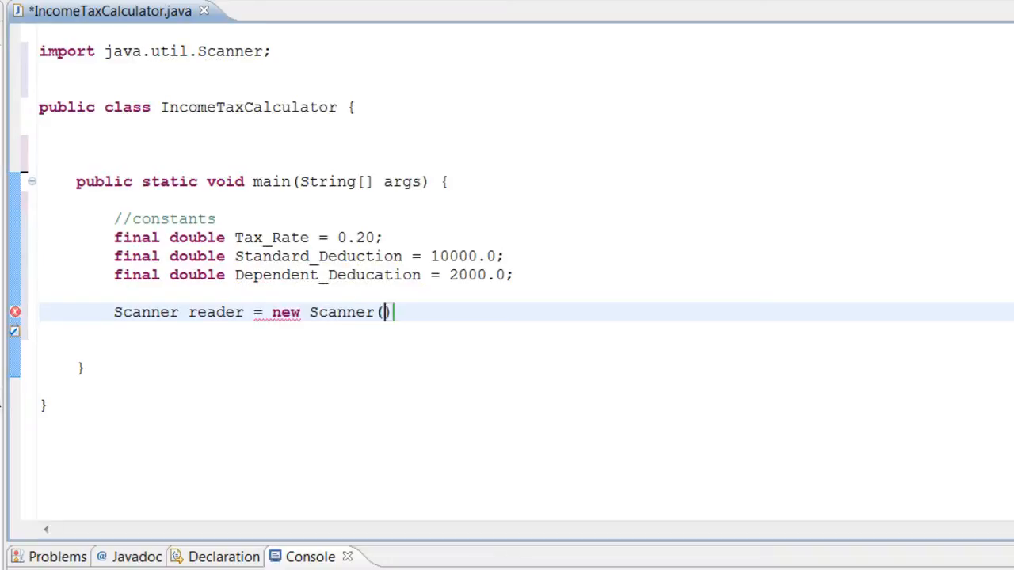
type("System.o")
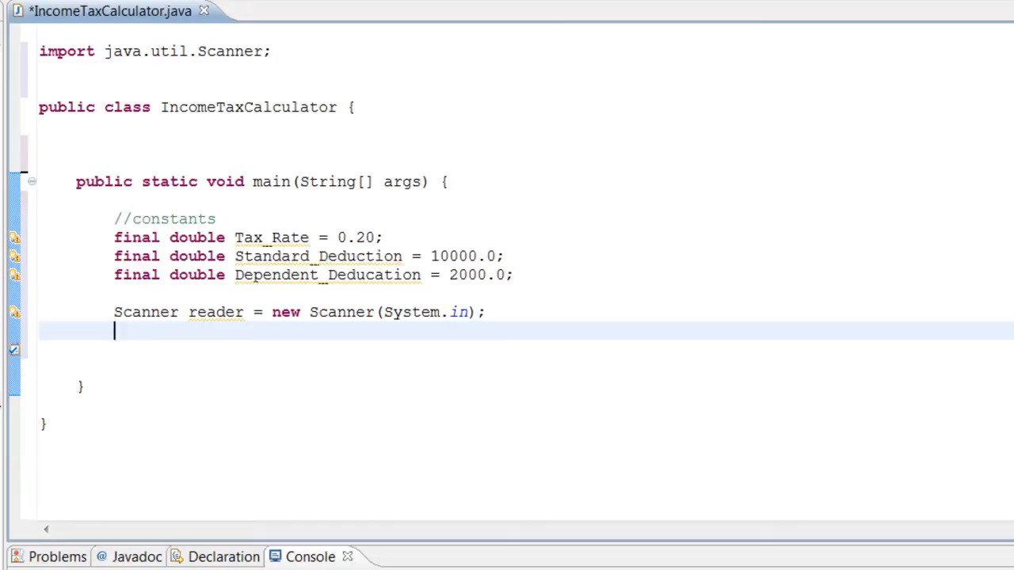
key("Enter")
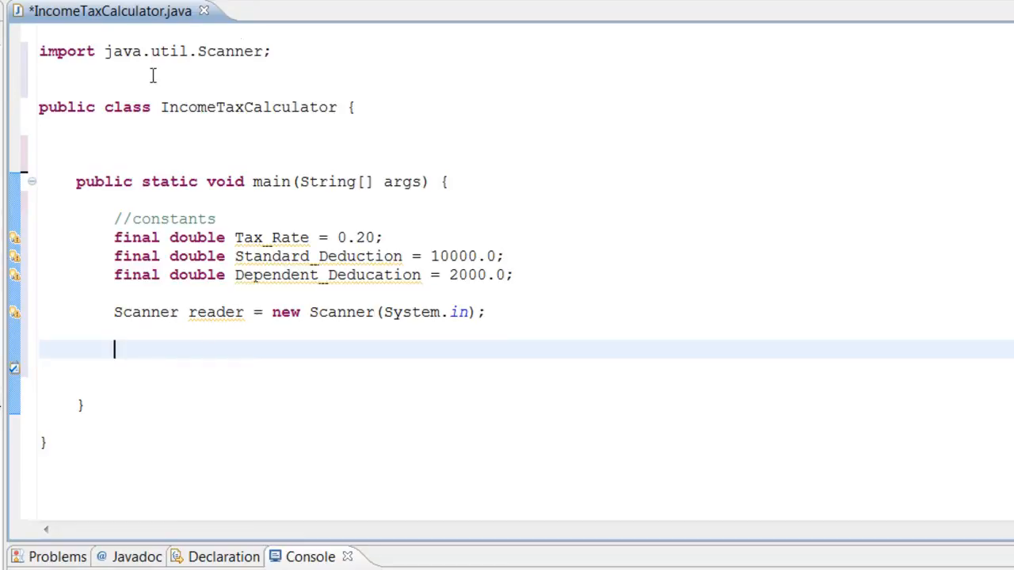
mouse_move(214, 399)
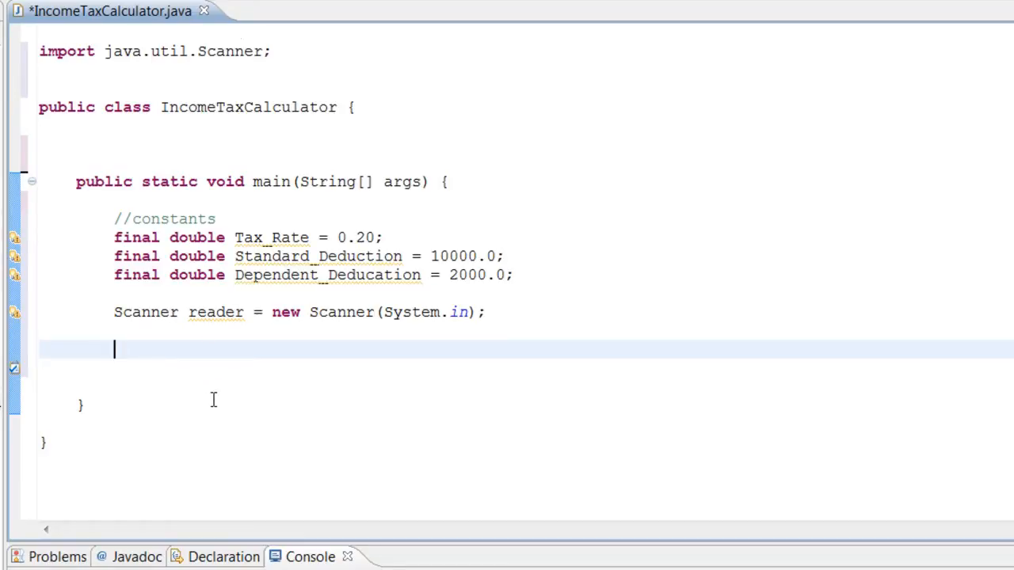
mouse_move(225, 361)
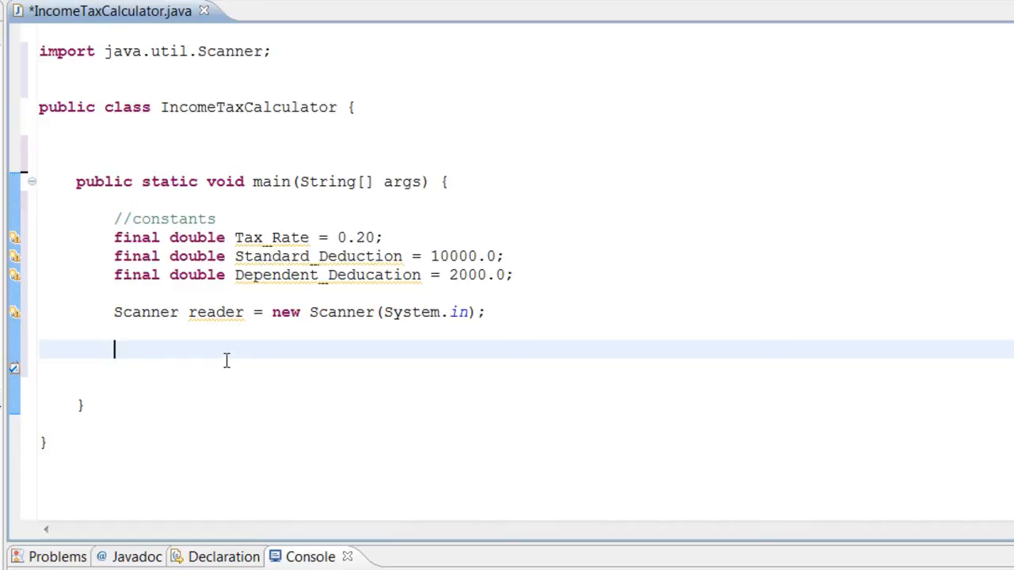
Declare double grossIncome; //input from the user, then begin an int declaration on the next line
type("double")
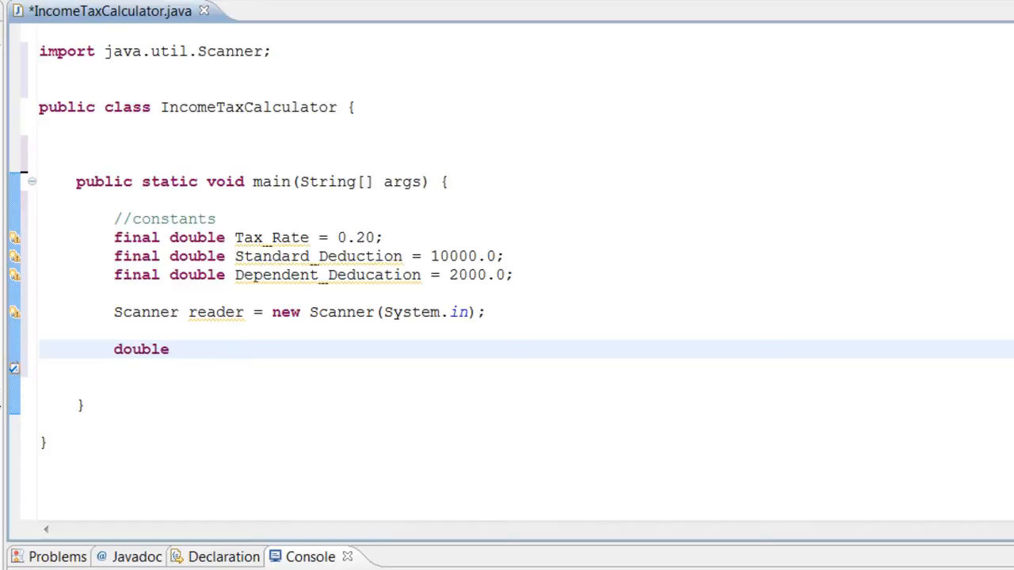
type("grossI")
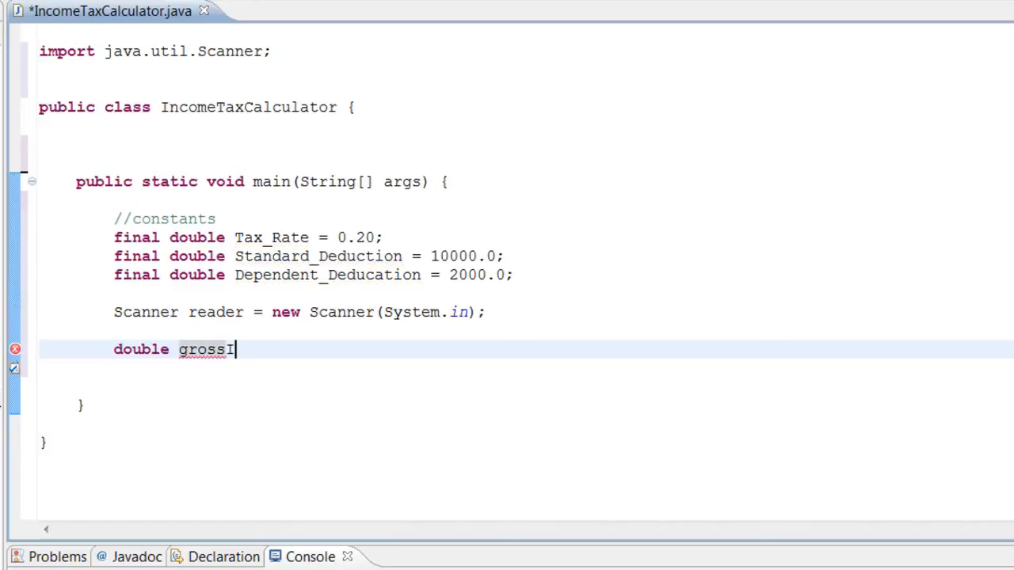
type("ncome")
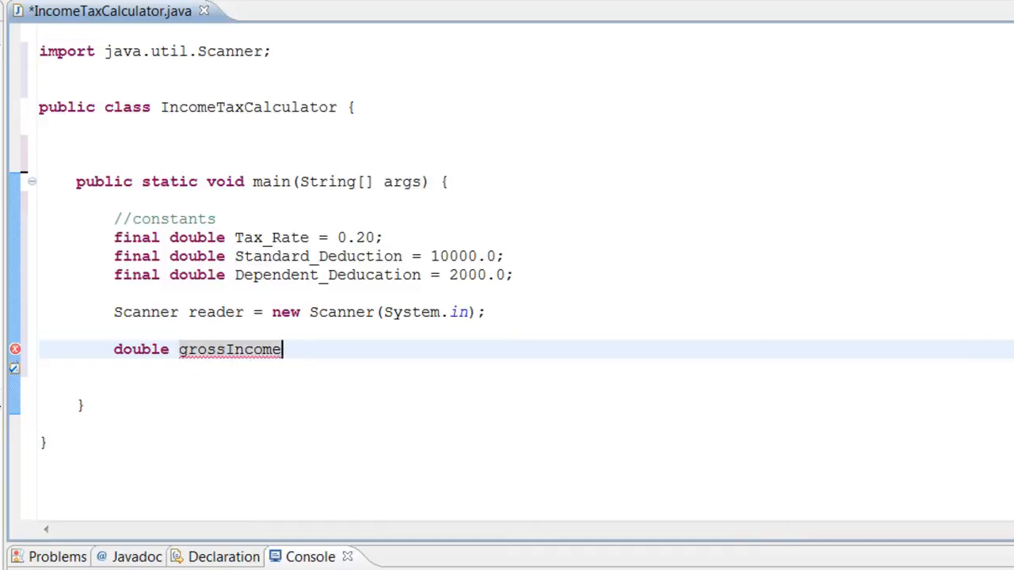
type("; //input from the")
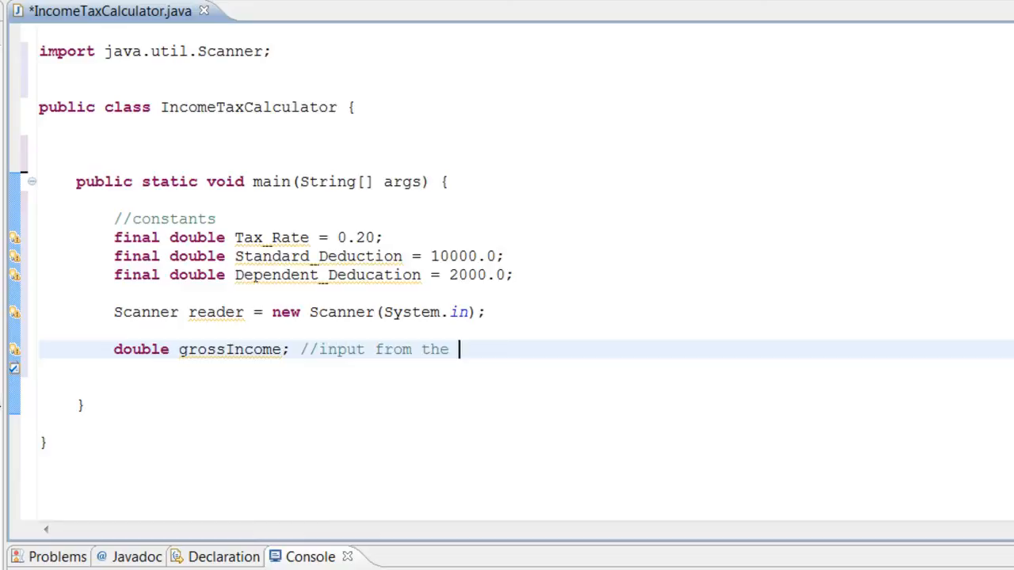
type("user")
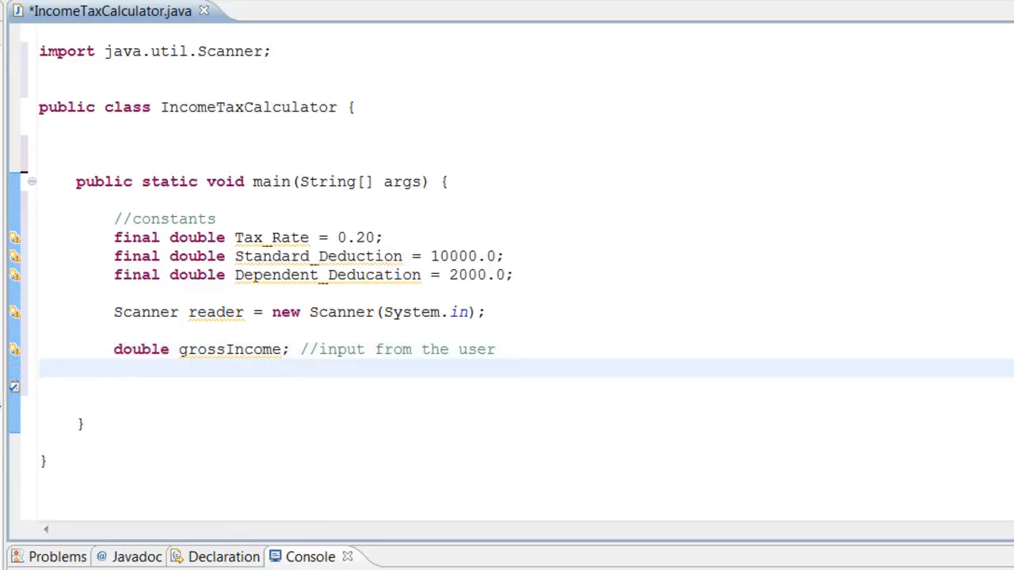
type("int")
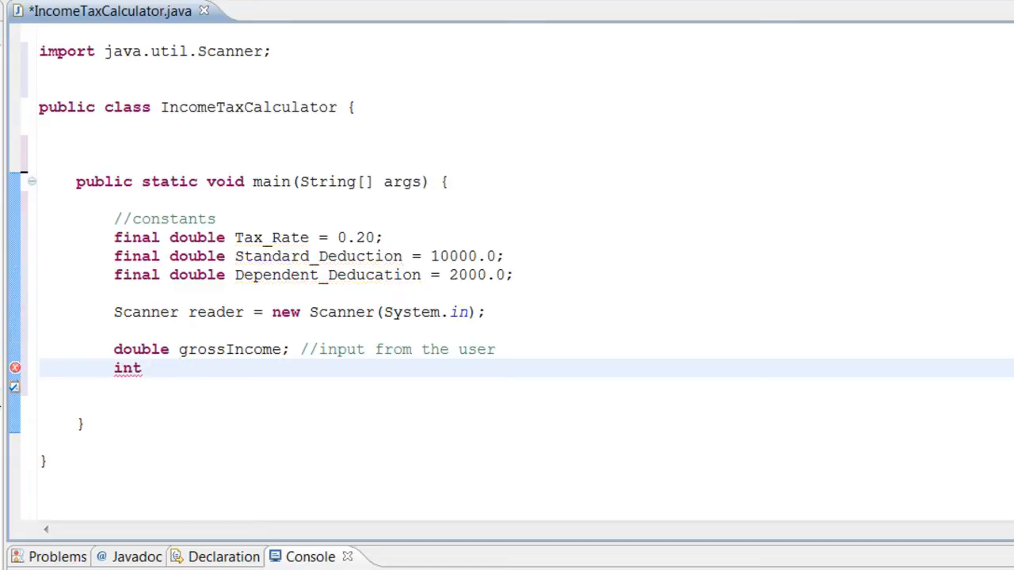
Write 'int numdependents; // input from the user' and begin the next line with 'do' for double
type("number")
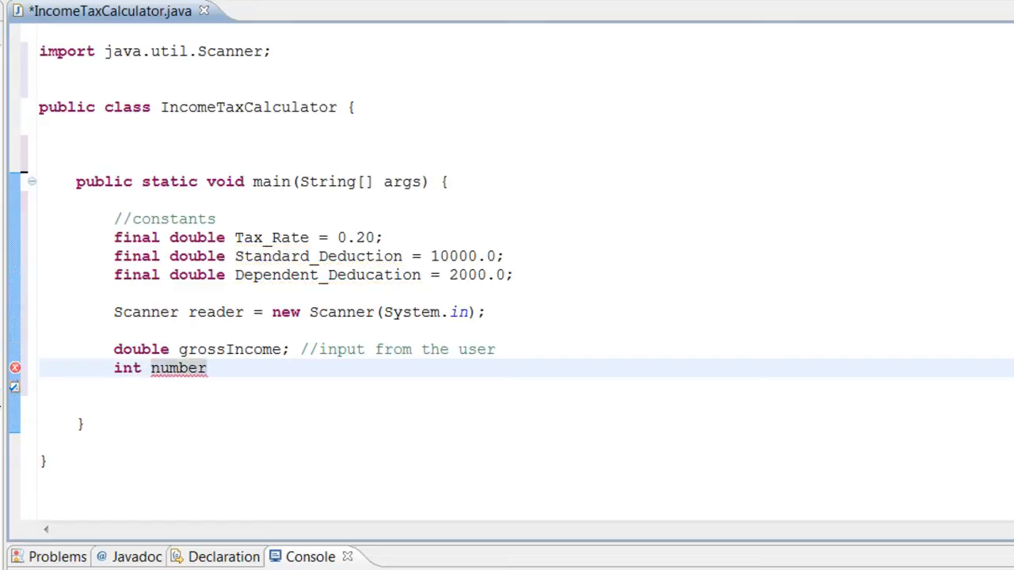
key("BackSpace")
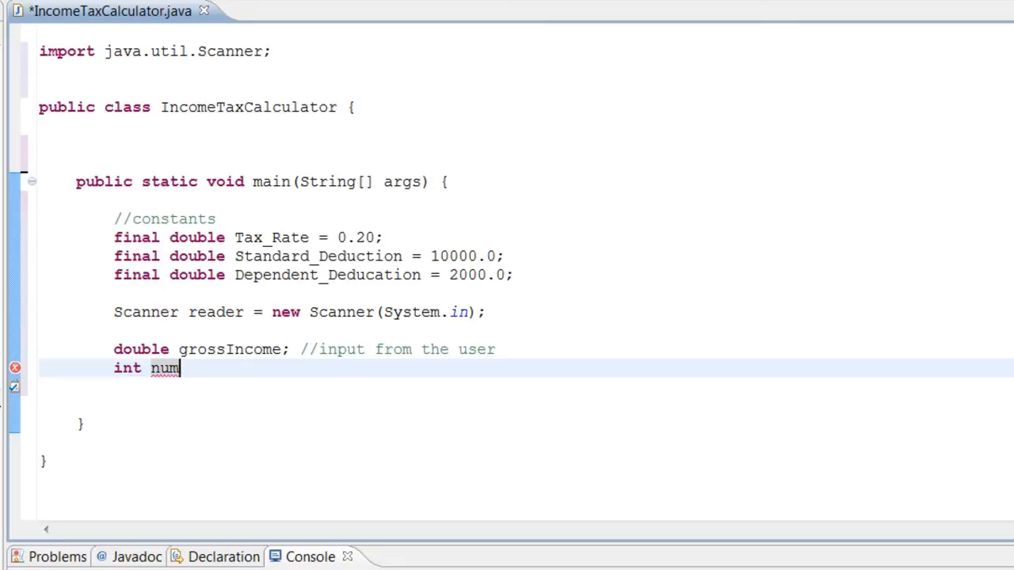
type("o")
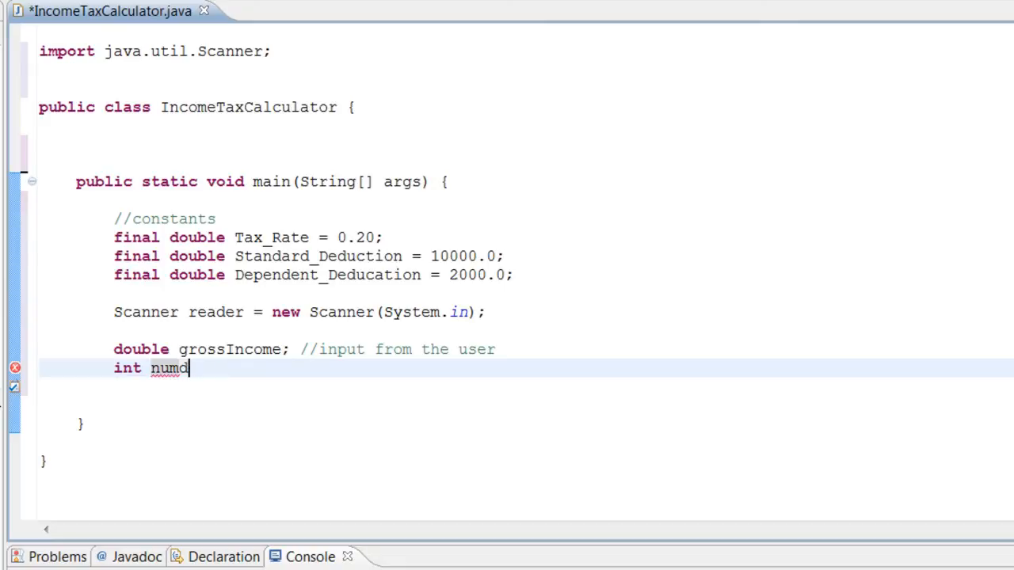
type("ependents")
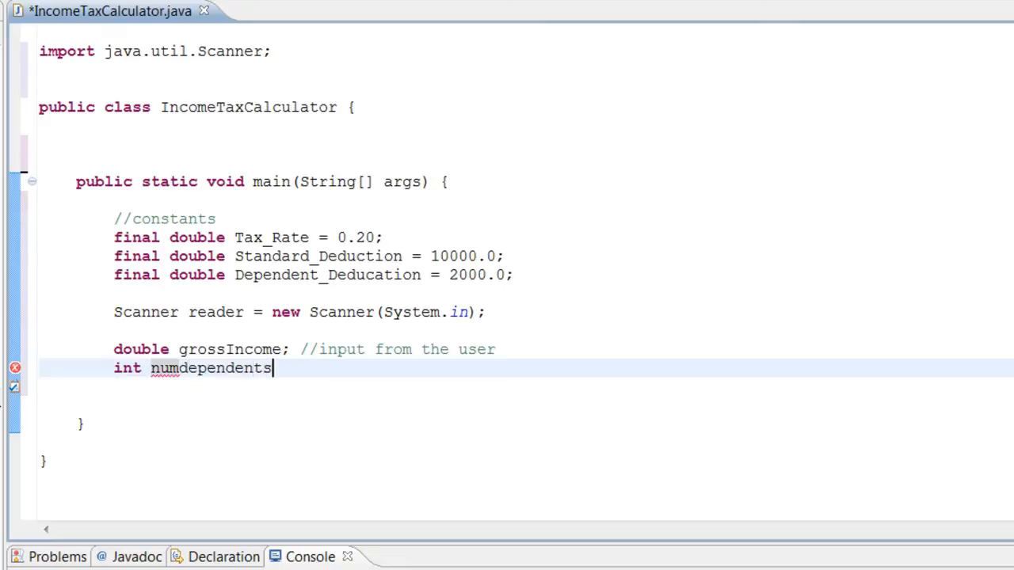
type(";")
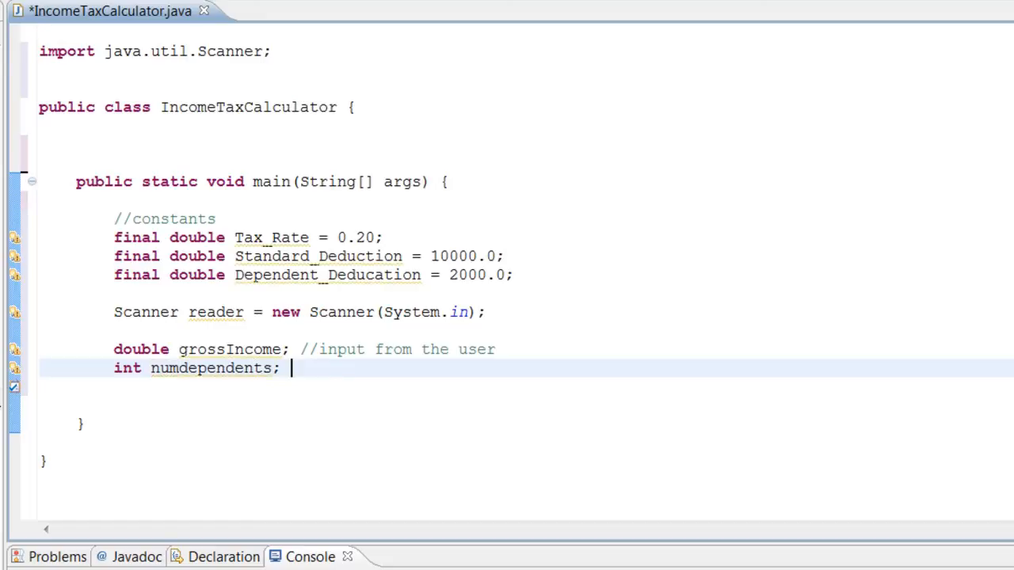
type("//")
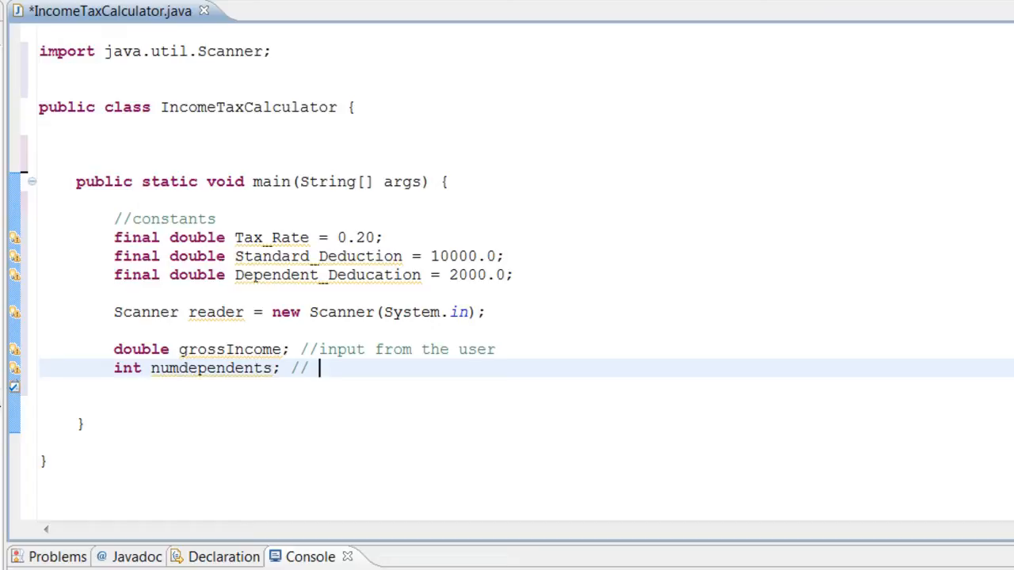
type("input from the user")
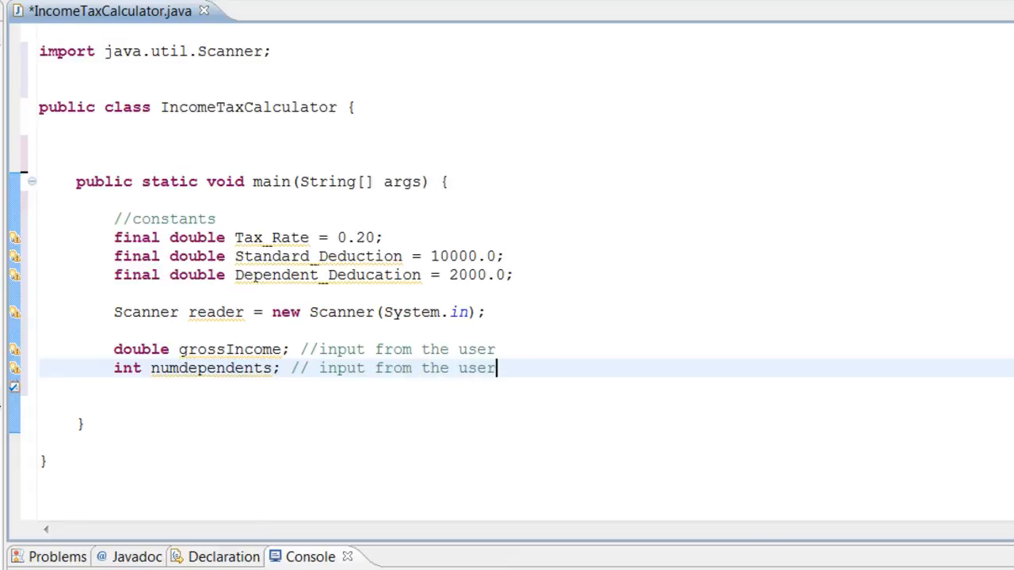
type("do")
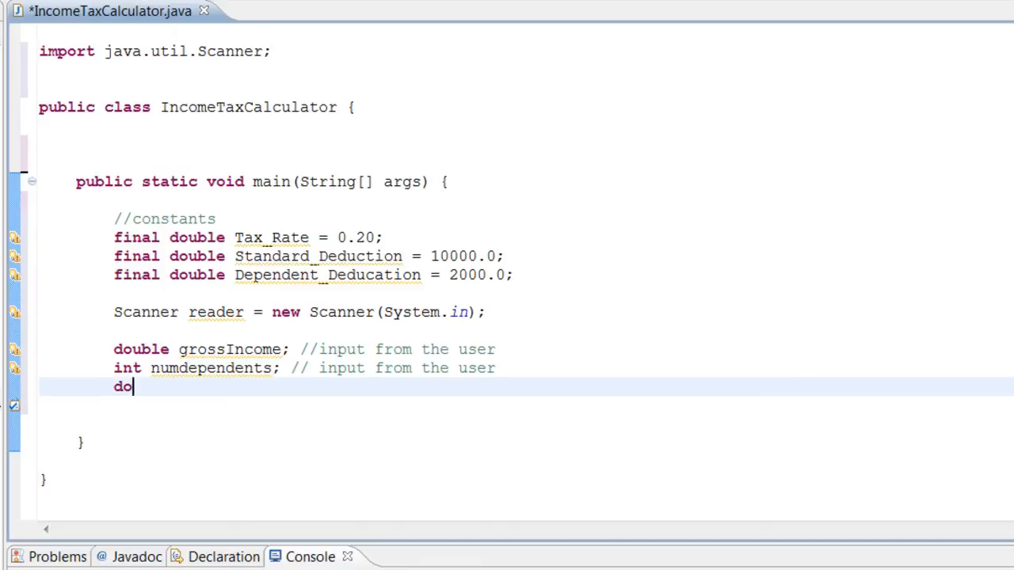
Write 'double taxableincome; //the taxable income (calculated)' below numdependents
type("uble")
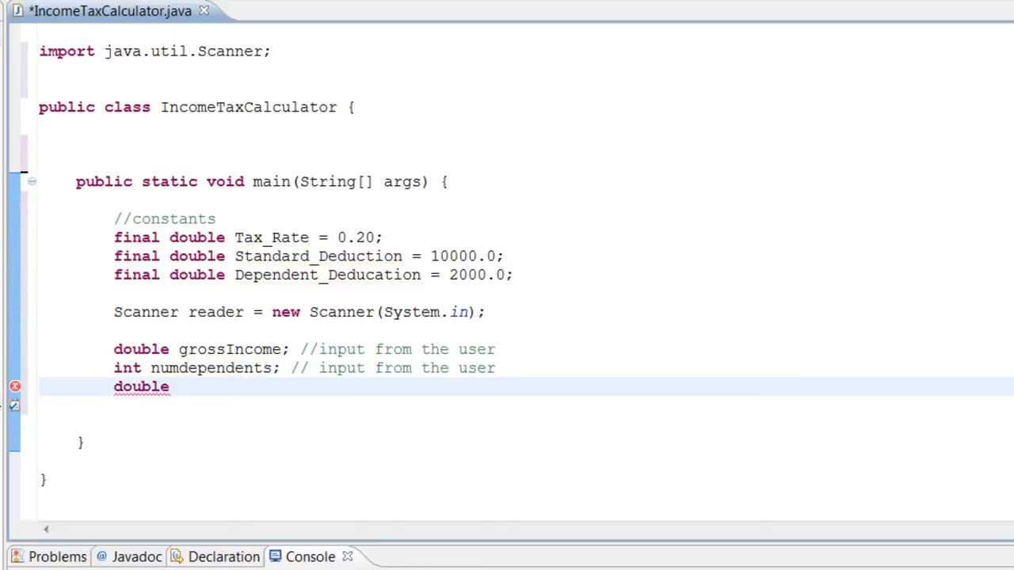
type("taxable")
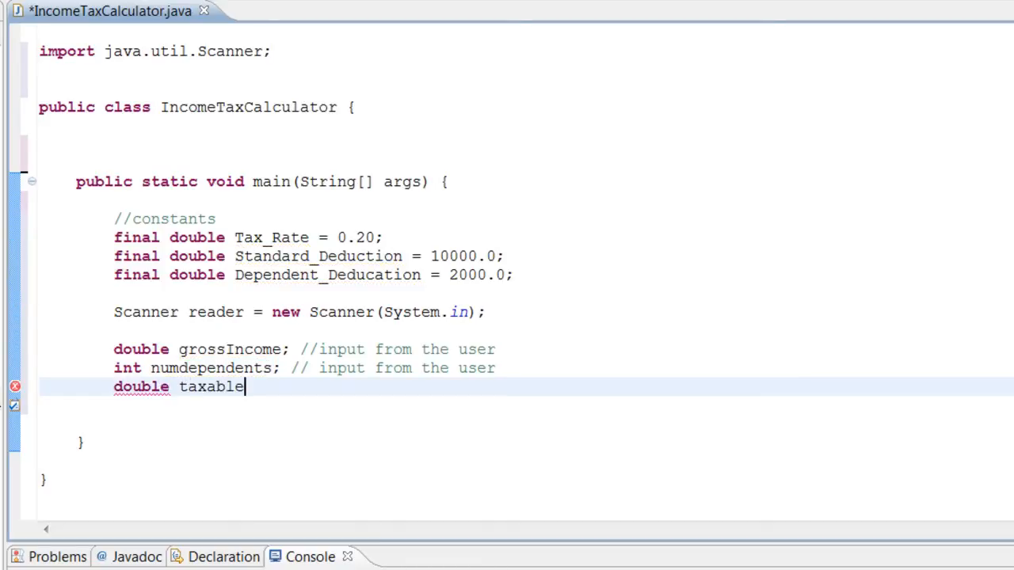
type("income;")
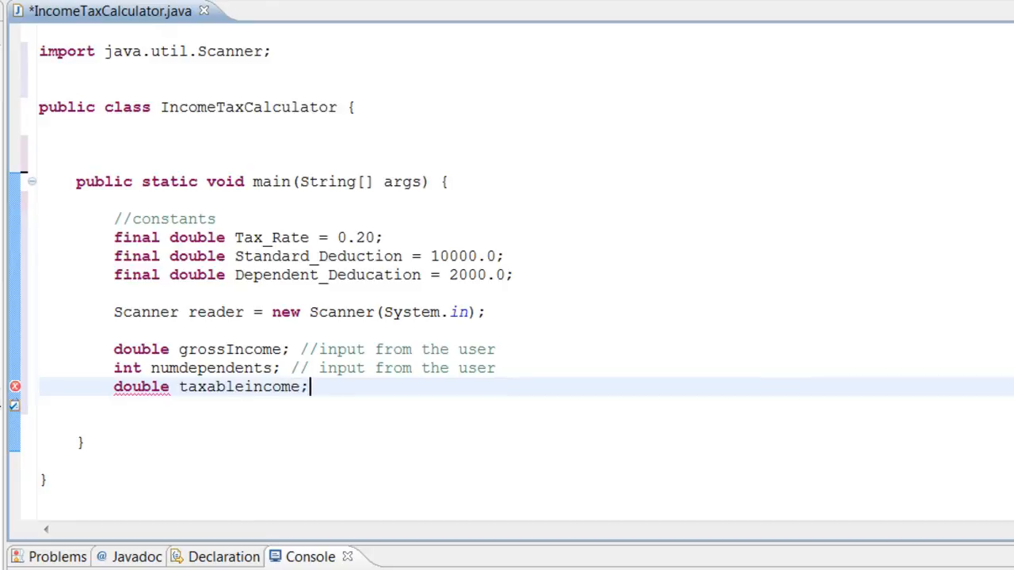
type("//")
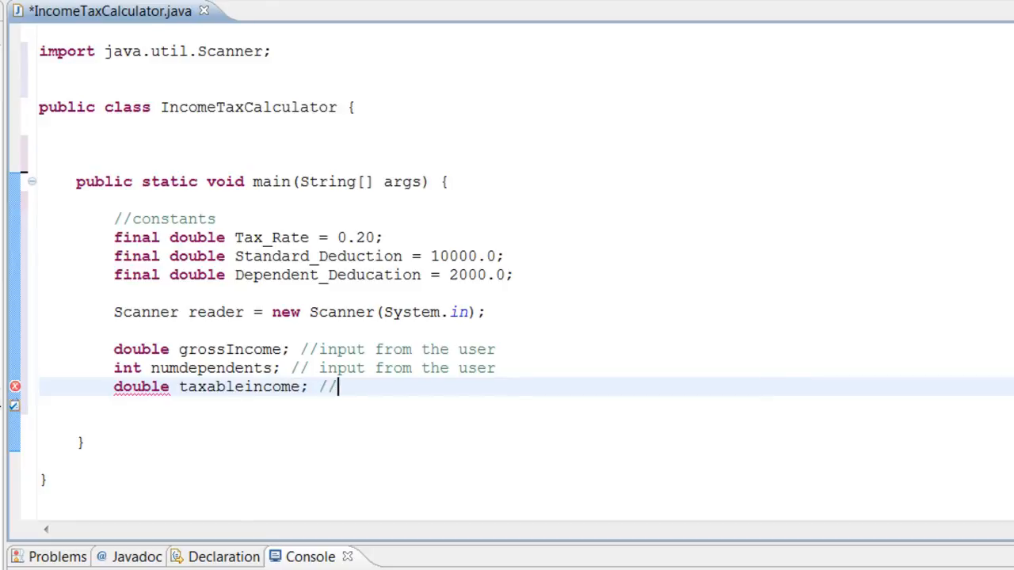
type("t")
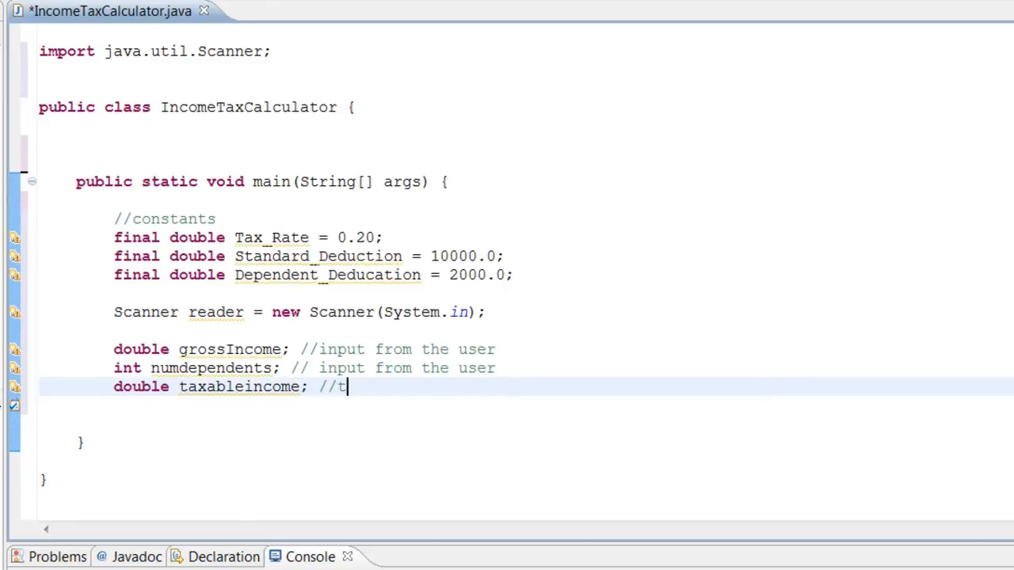
type("he")
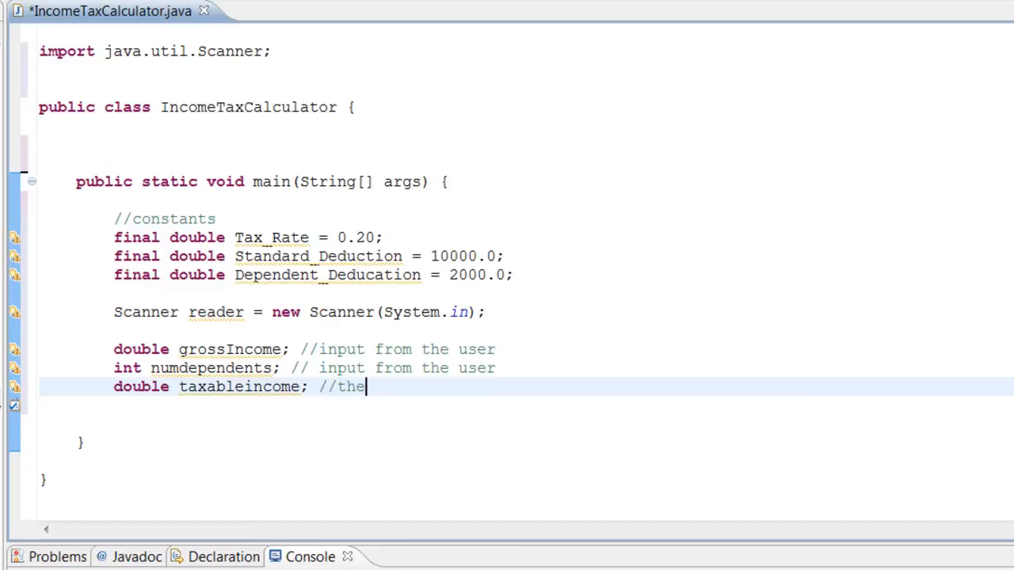
type("taxab")
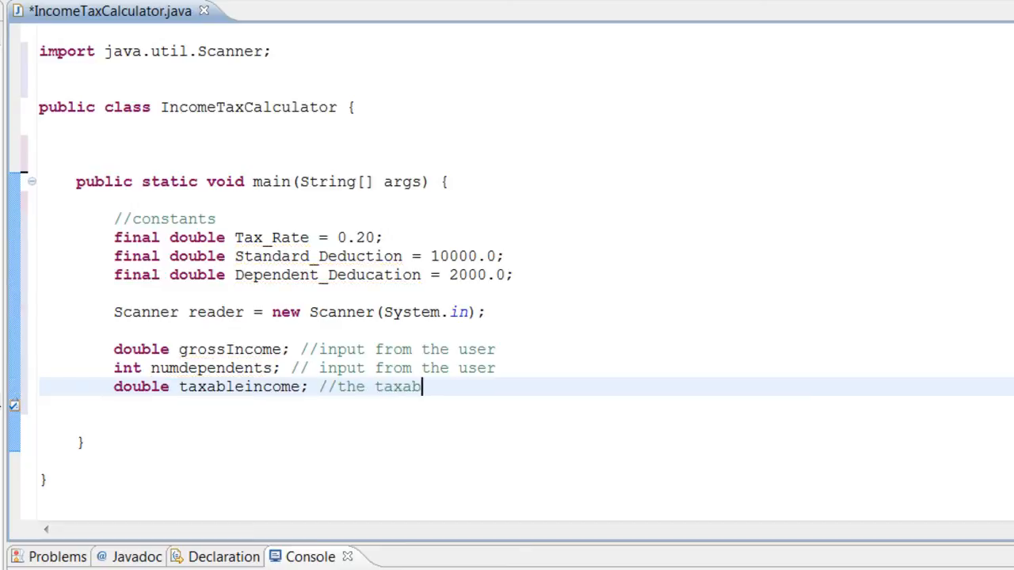
type("le inco")
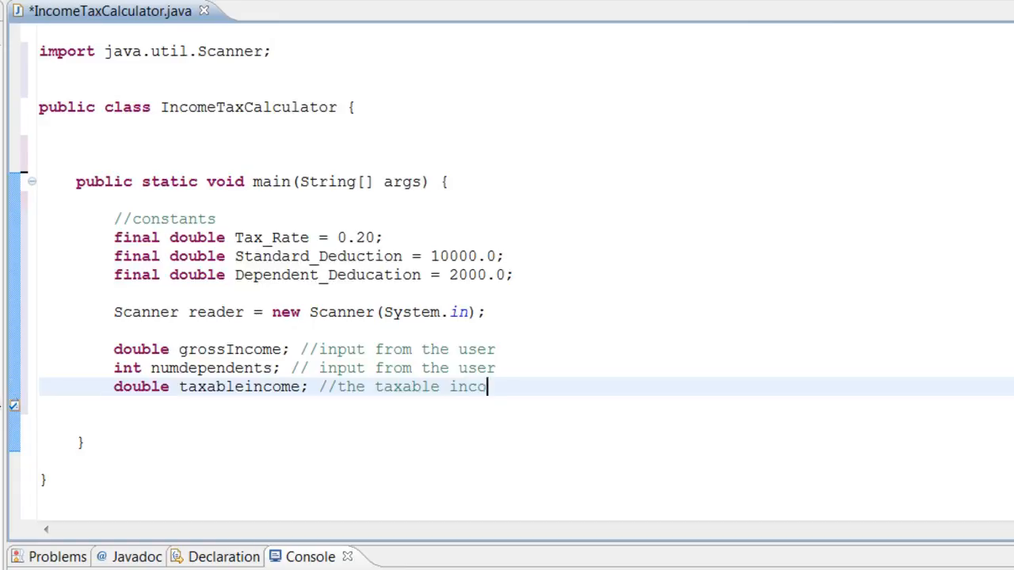
type("me (")
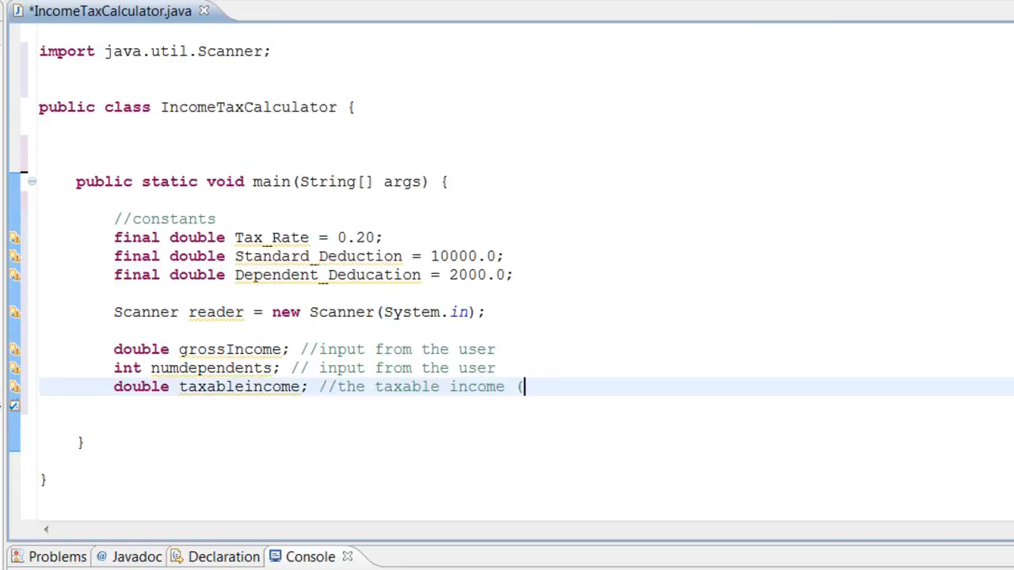
type("cacl")
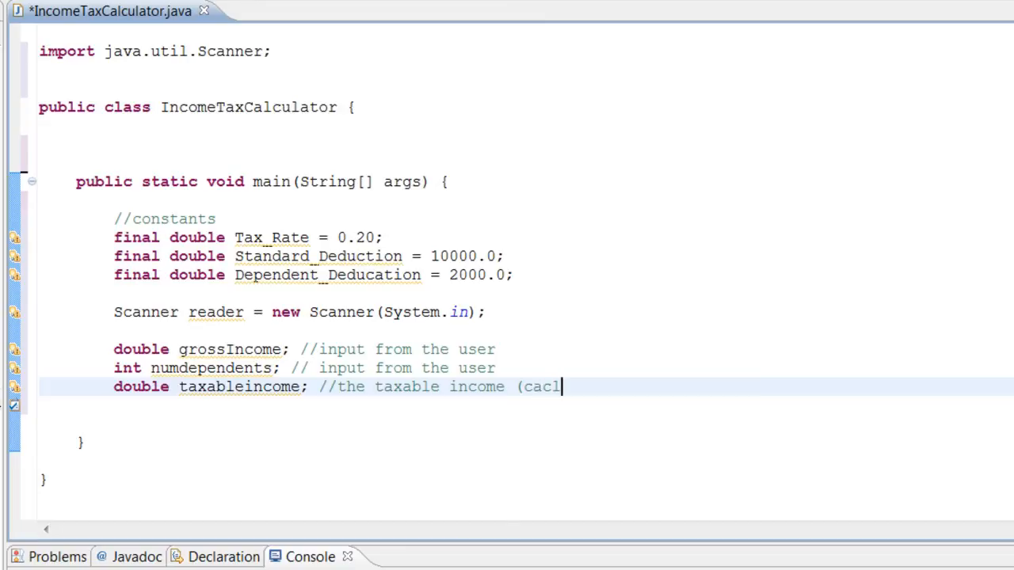
type("uati")
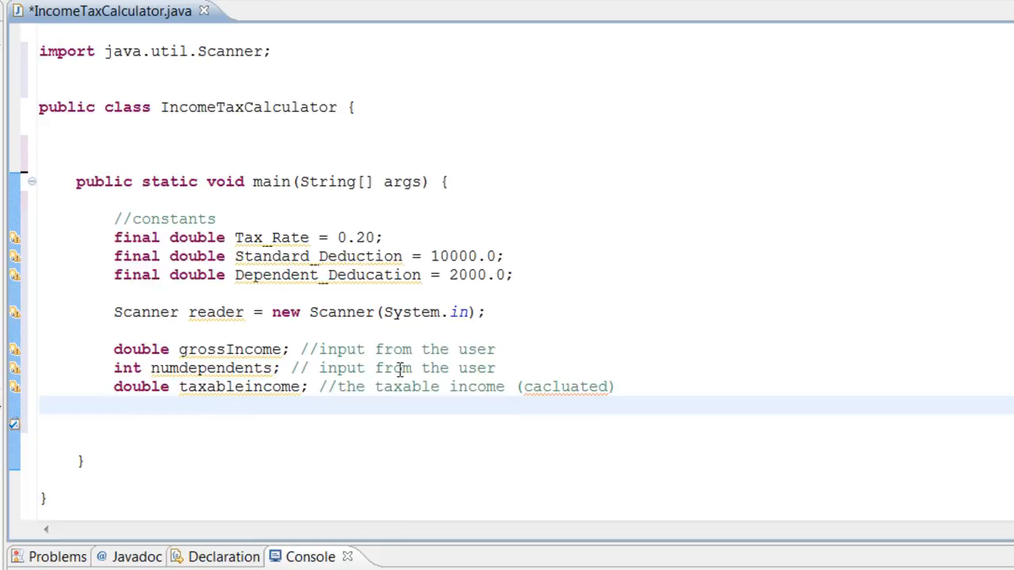
mouse_move(551, 386)
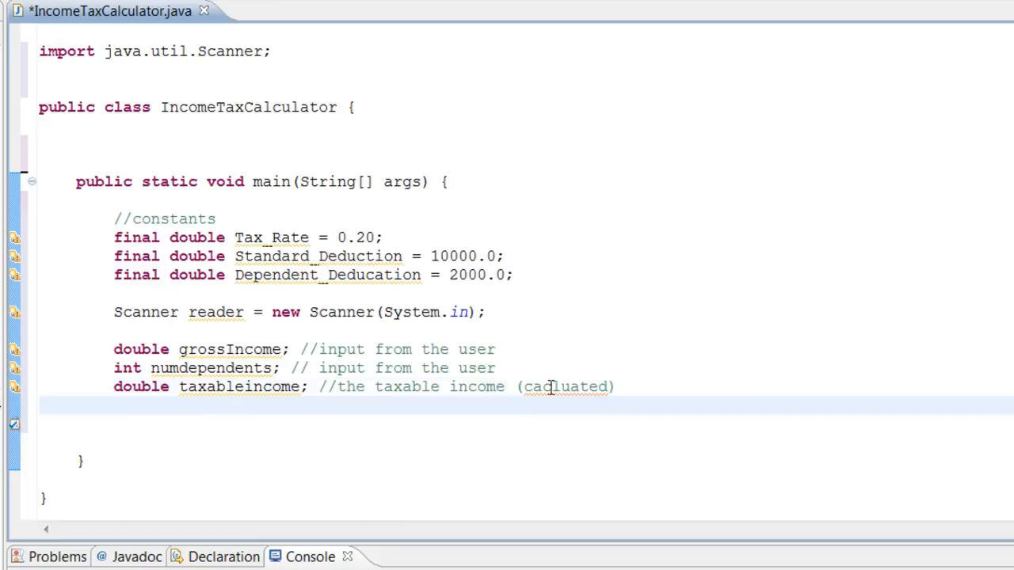